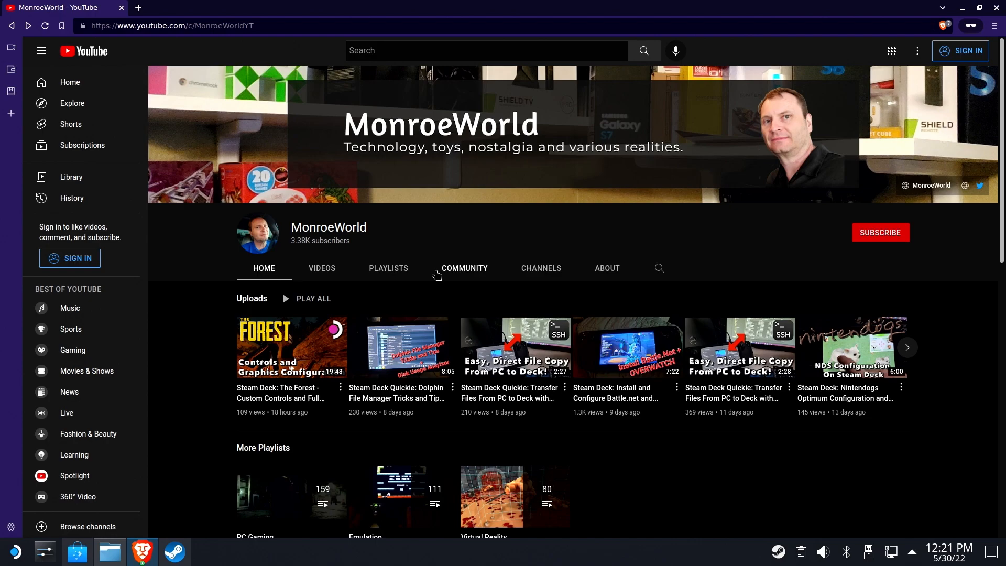
# Follow the YouTube channel's link to the MEGA page for marblemadness2.zip.
pyautogui.click(178, 25)
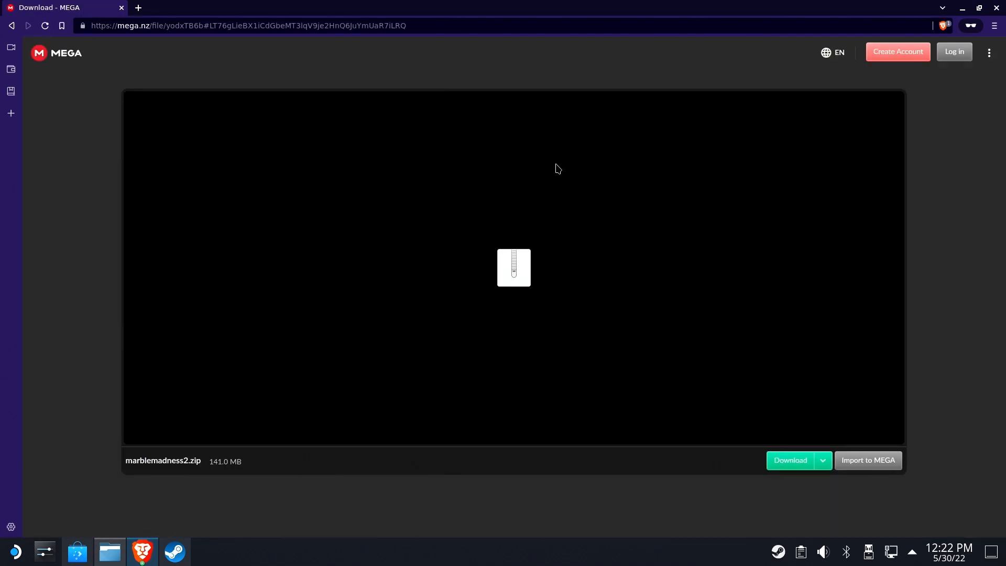
# Download the 141 MB marblemadness2.zip from MEGA and save it into Downloads.
pyautogui.doubleClick(163, 460)
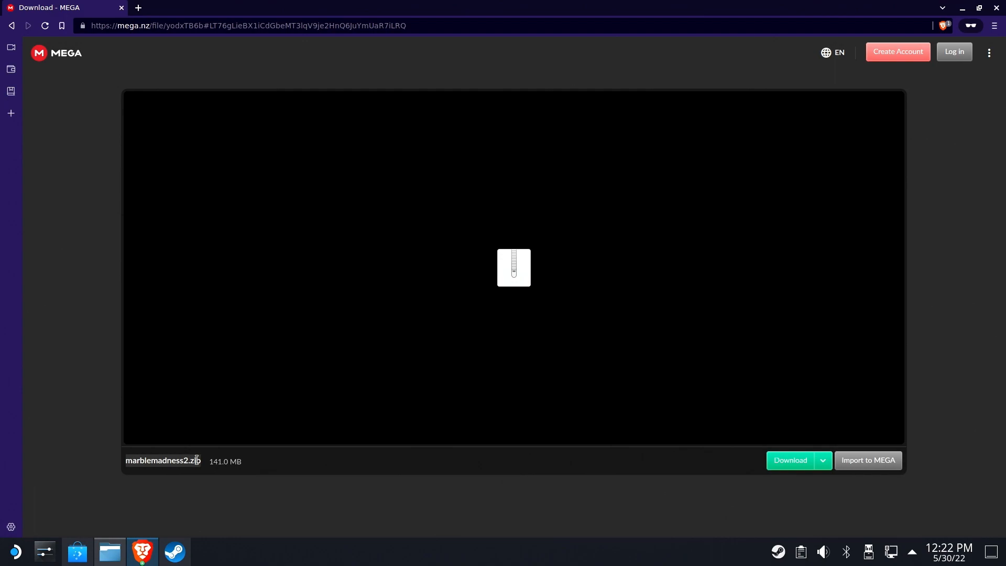
pyautogui.click(790, 460)
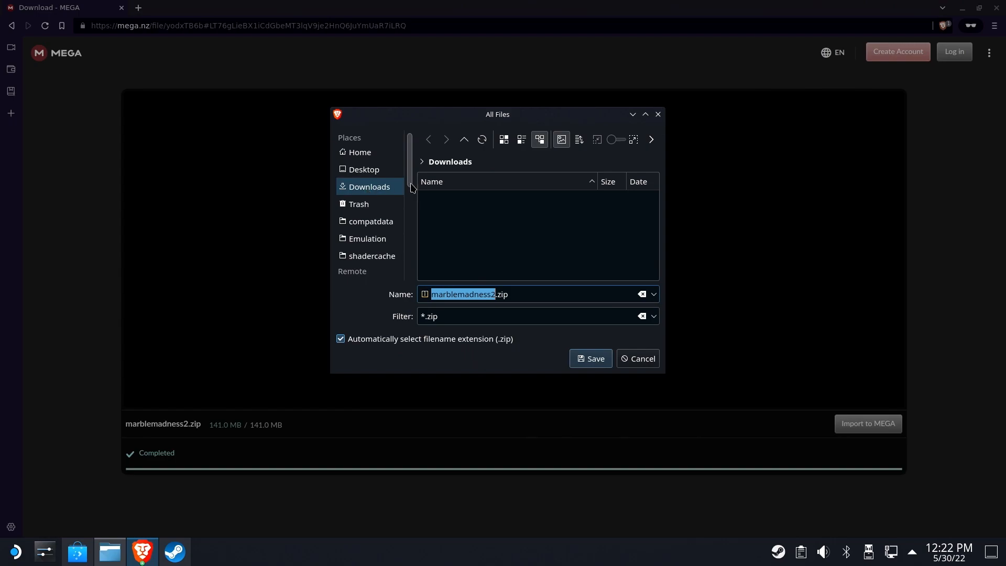
pyautogui.click(591, 358)
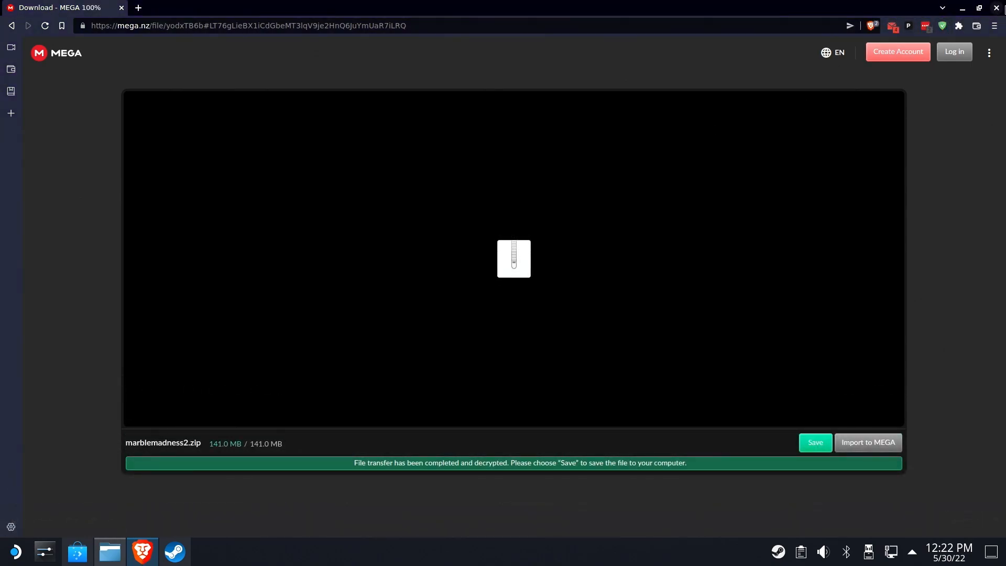
# Extract marblemadness2.zip in Downloads, then browse to HighSeas on the primary drive.
pyautogui.click(109, 551)
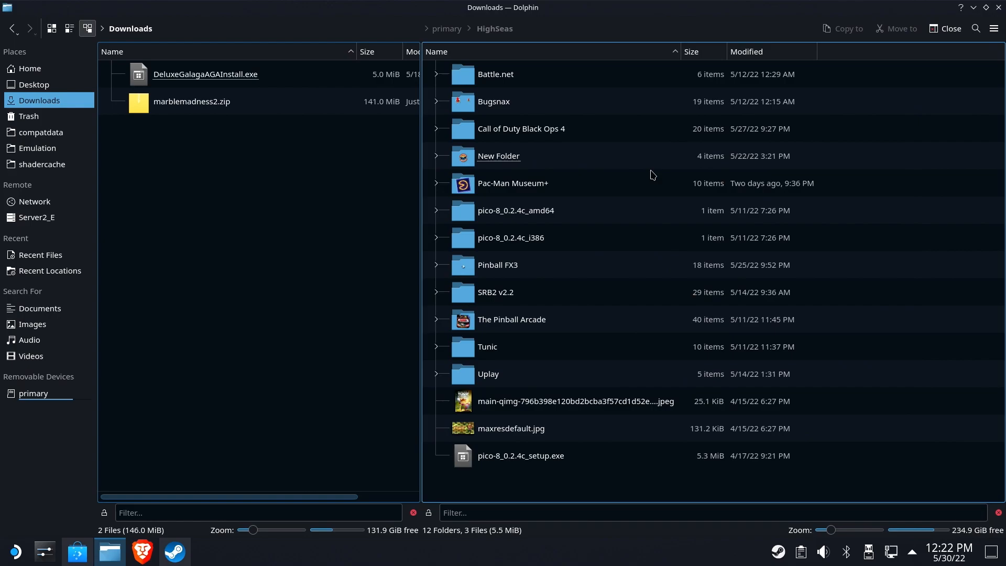
pyautogui.moveTo(56, 48)
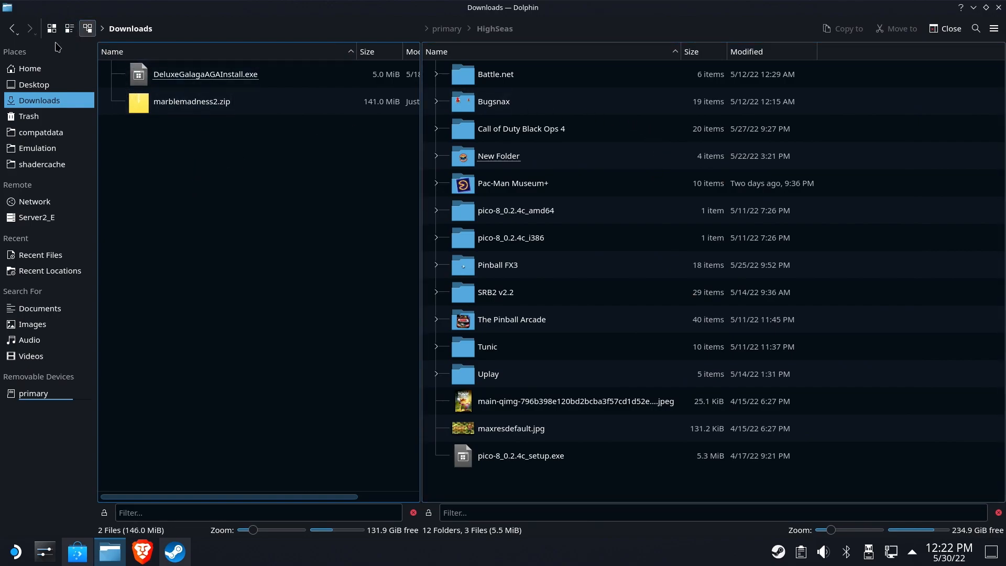
pyautogui.moveTo(110, 549)
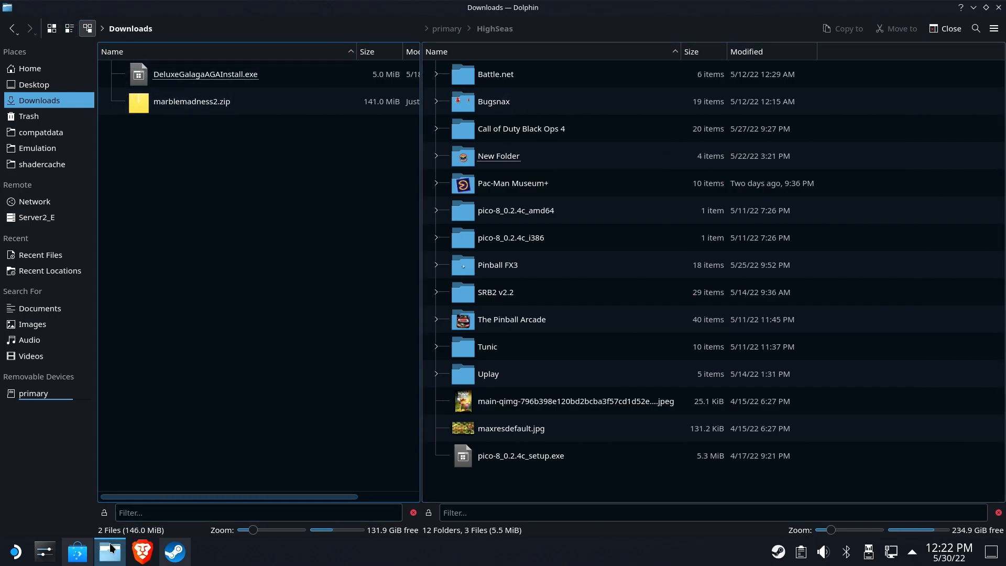
pyautogui.click(192, 101)
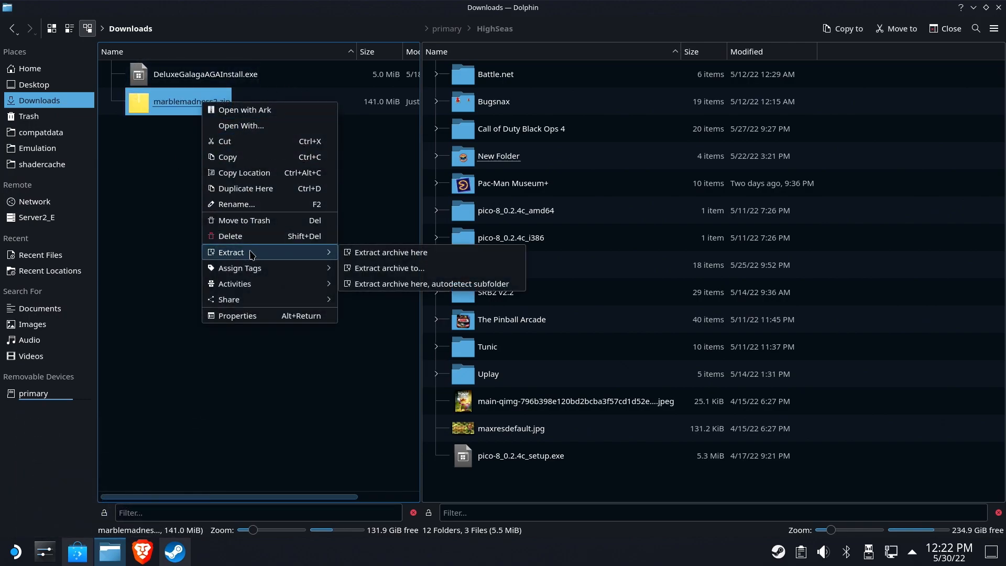
pyautogui.click(391, 252)
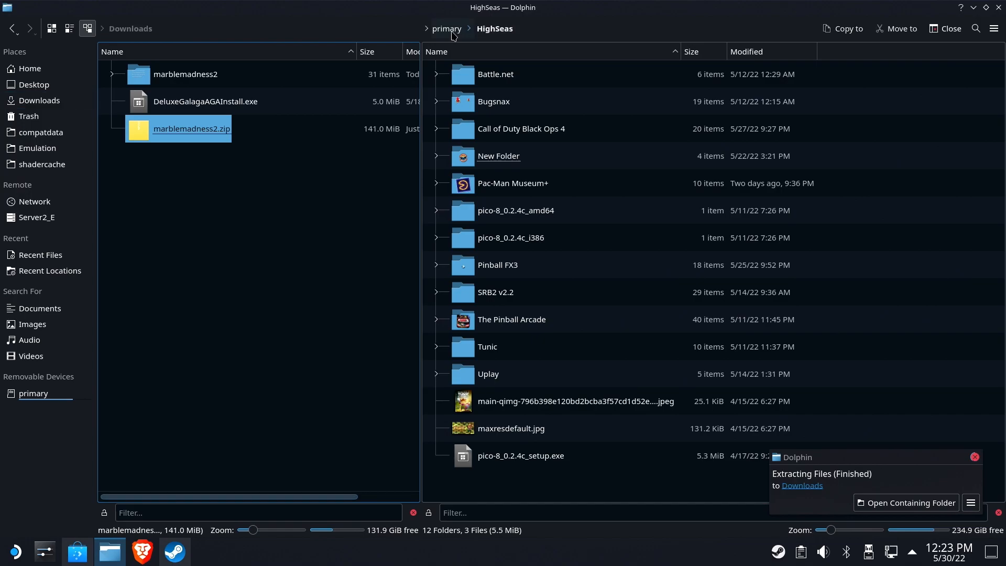
pyautogui.click(446, 29)
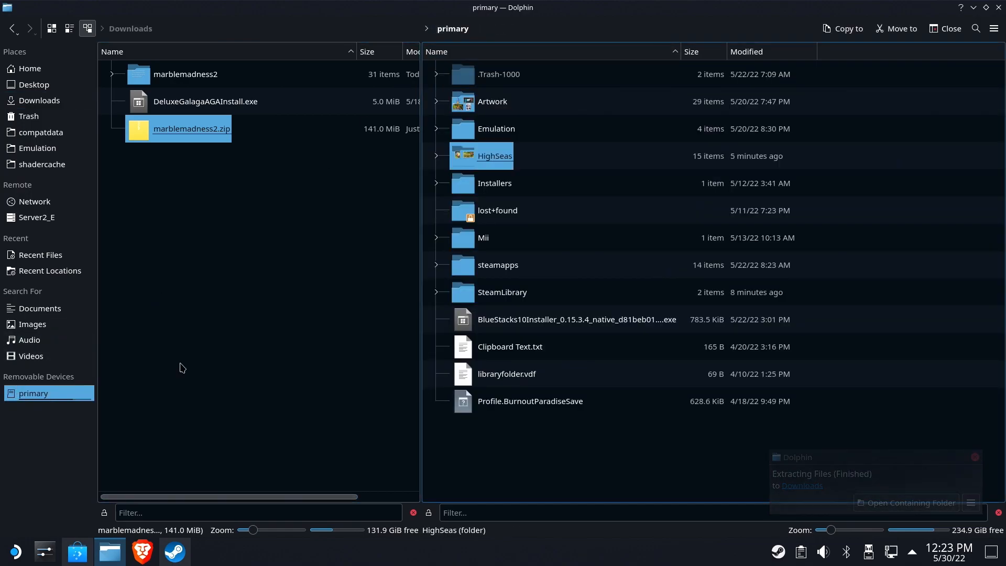
pyautogui.doubleClick(494, 155)
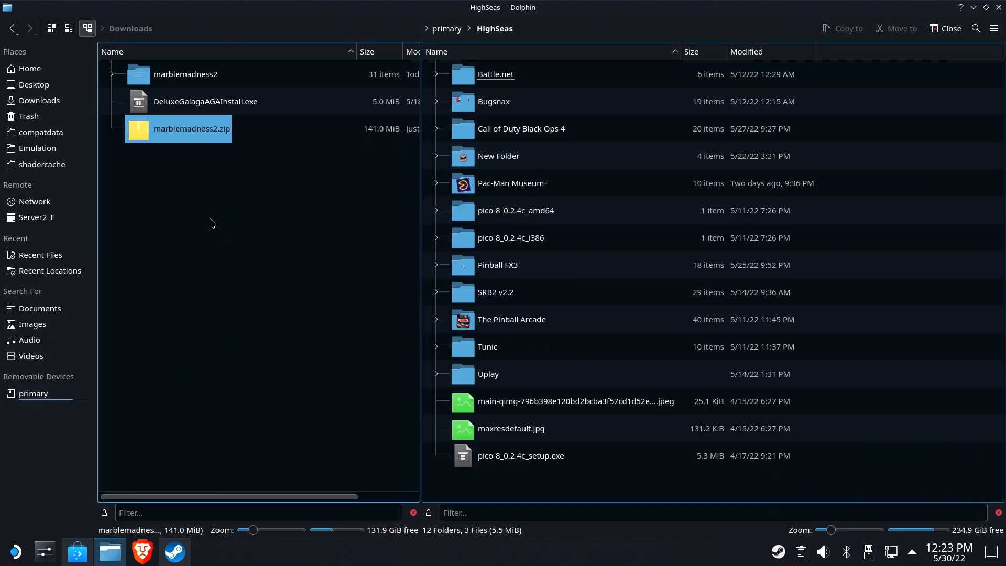
# Paste the marblemadness2 folder into HighSeas, open it and copy its path.
pyautogui.rightClick(183, 74)
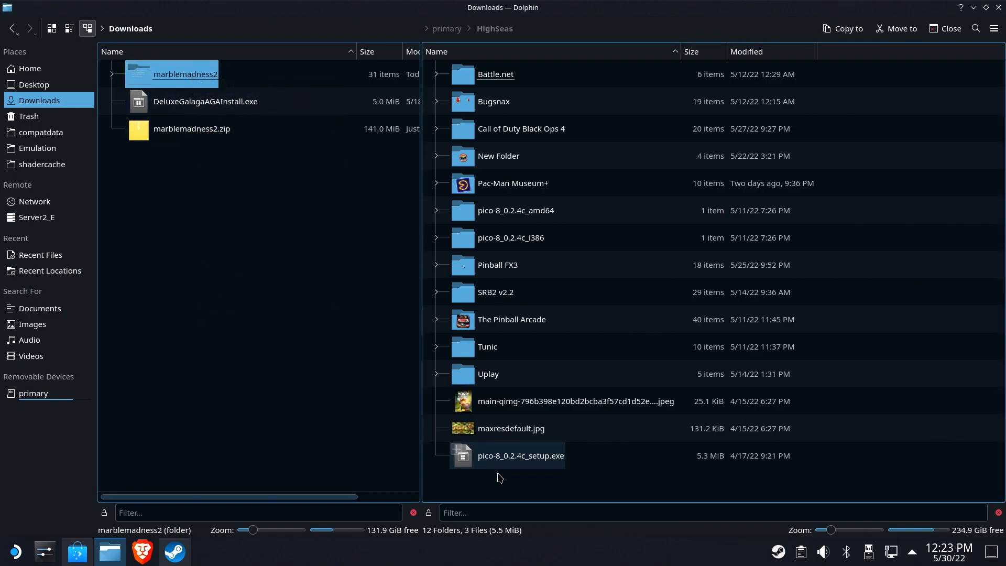
pyautogui.rightClick(500, 478)
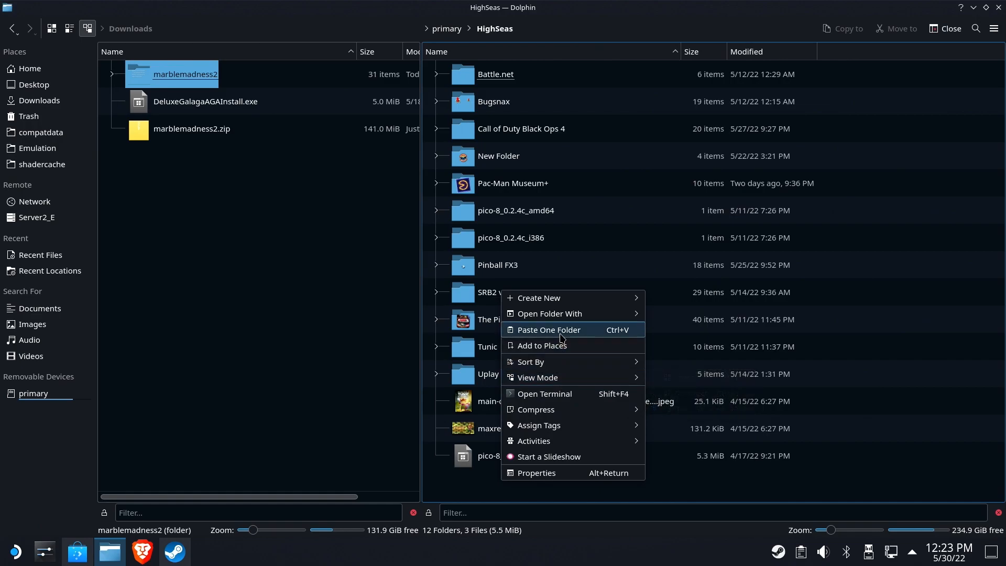
pyautogui.click(548, 330)
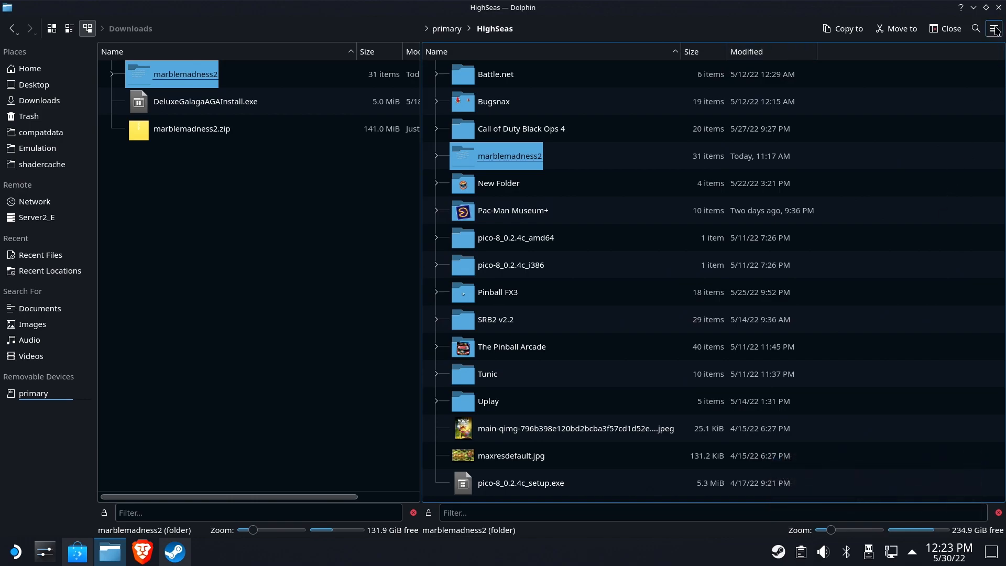
pyautogui.doubleClick(510, 156)
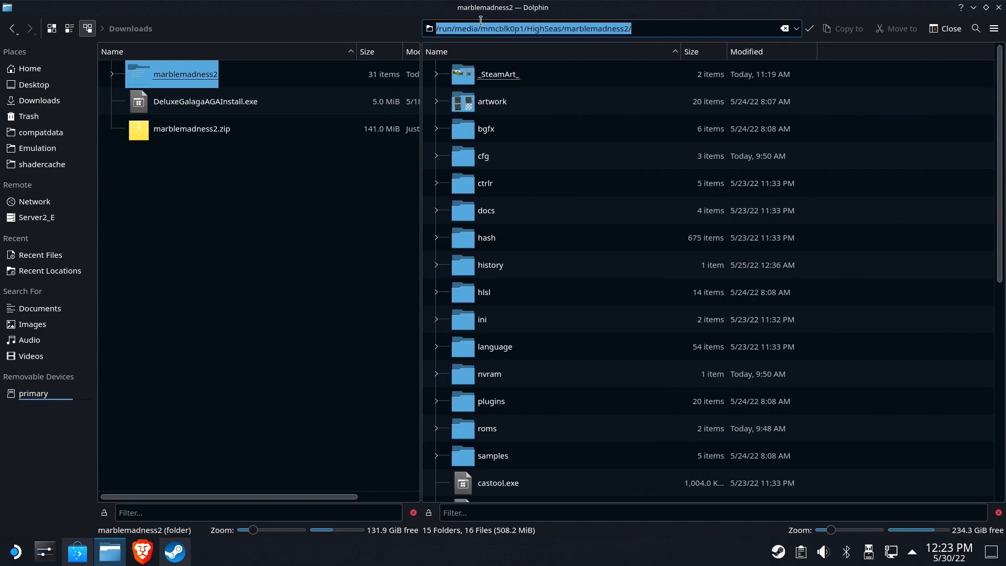
pyautogui.rightClick(480, 28)
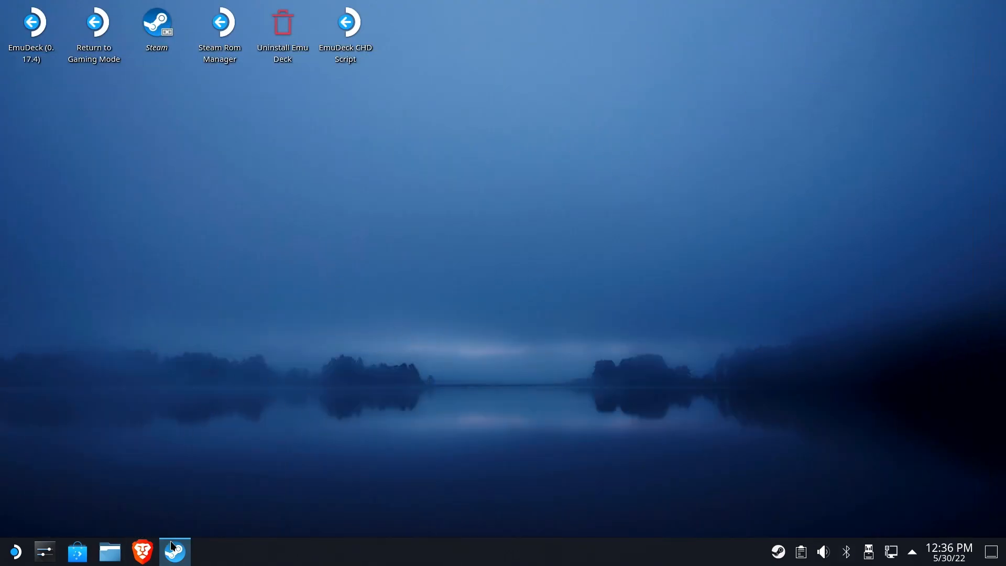
# Add a non-Steam game, browsing to the pasted marblemadness2 folder path.
pyautogui.click(175, 551)
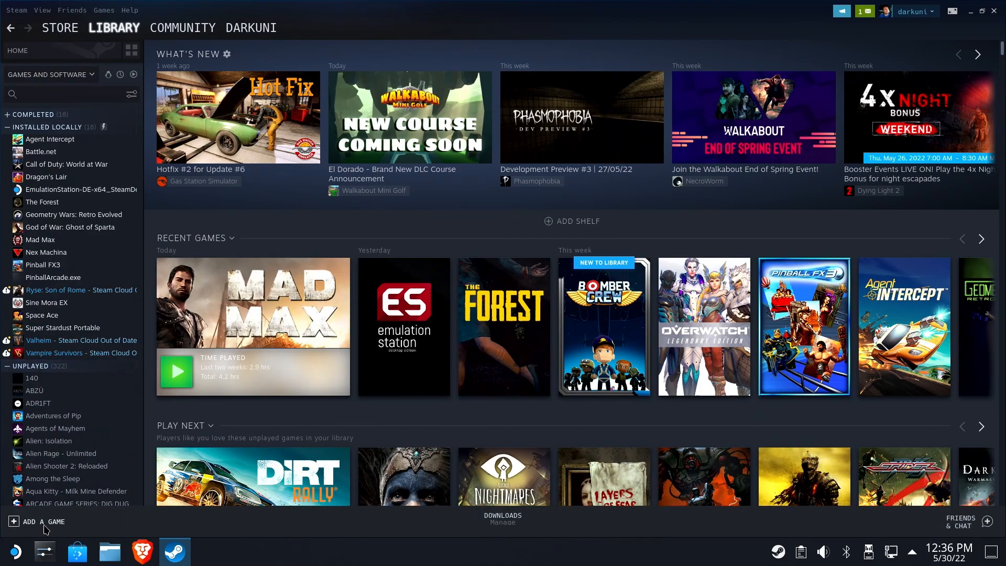
pyautogui.click(42, 522)
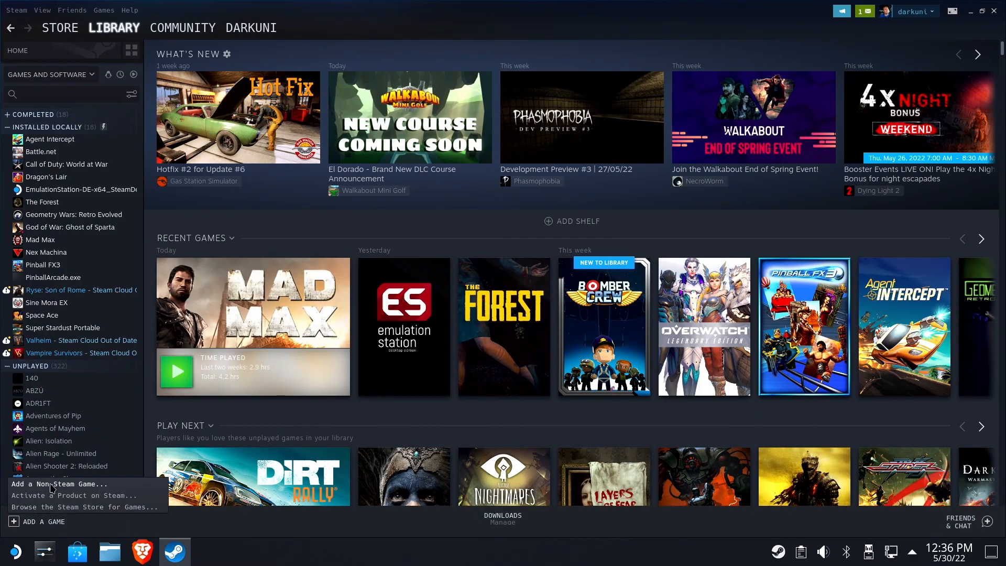
pyautogui.click(60, 484)
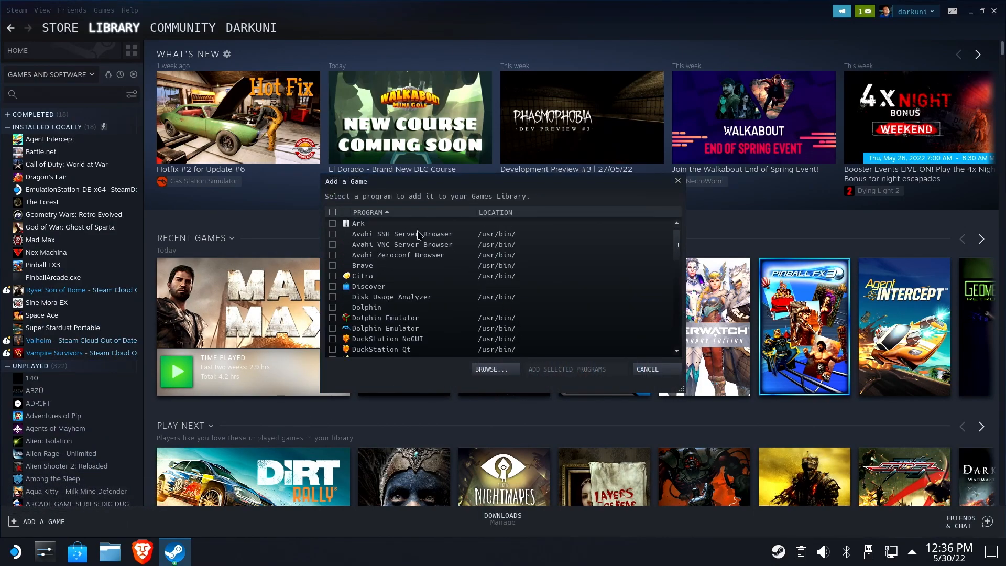
pyautogui.click(490, 369)
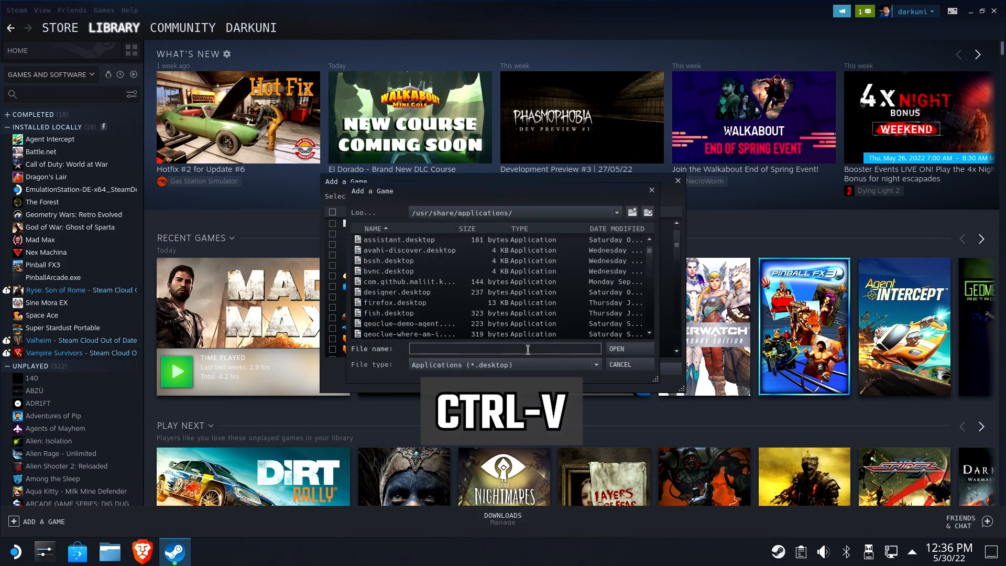
pyautogui.press('ctrl+v')
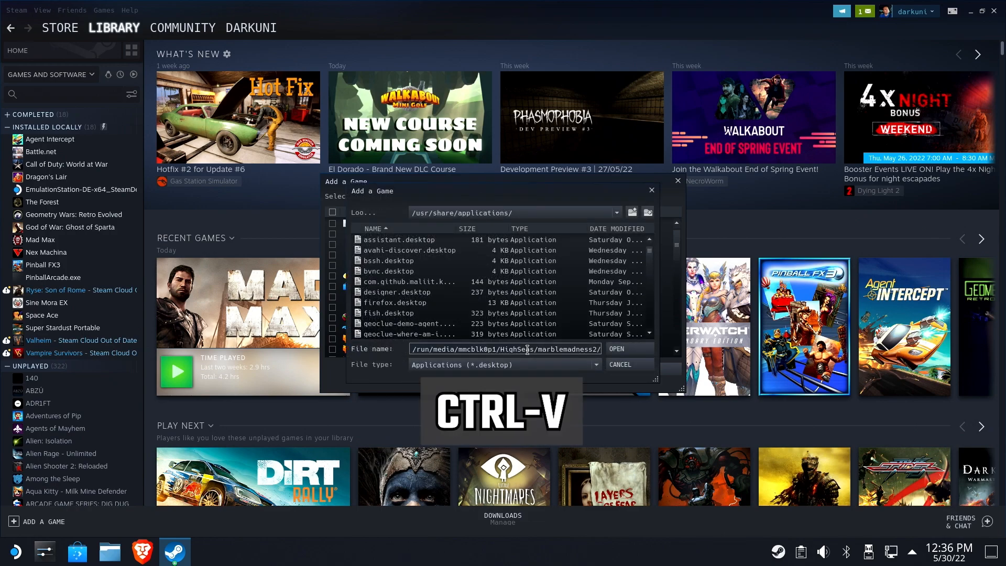
pyautogui.click(616, 348)
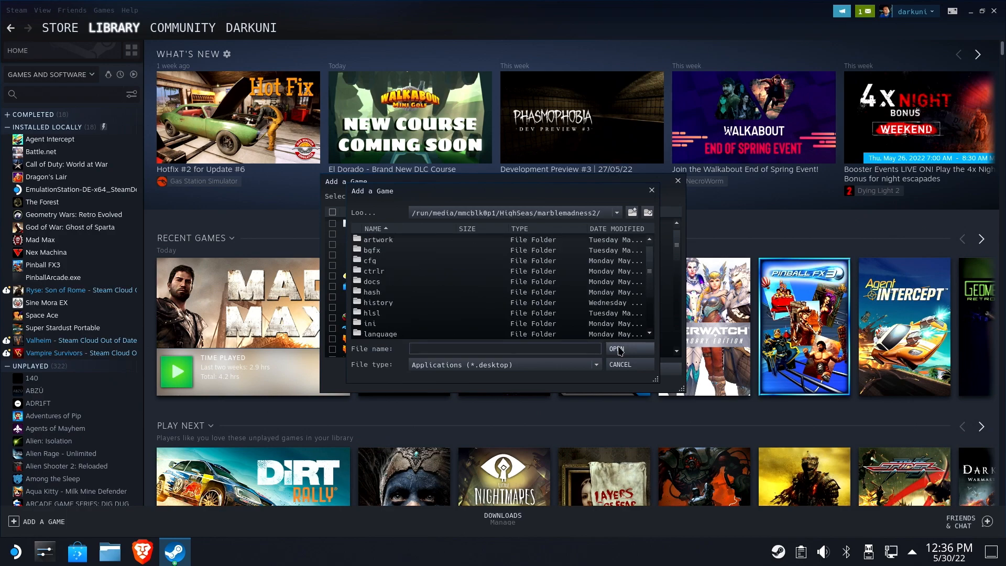
pyautogui.moveTo(451, 390)
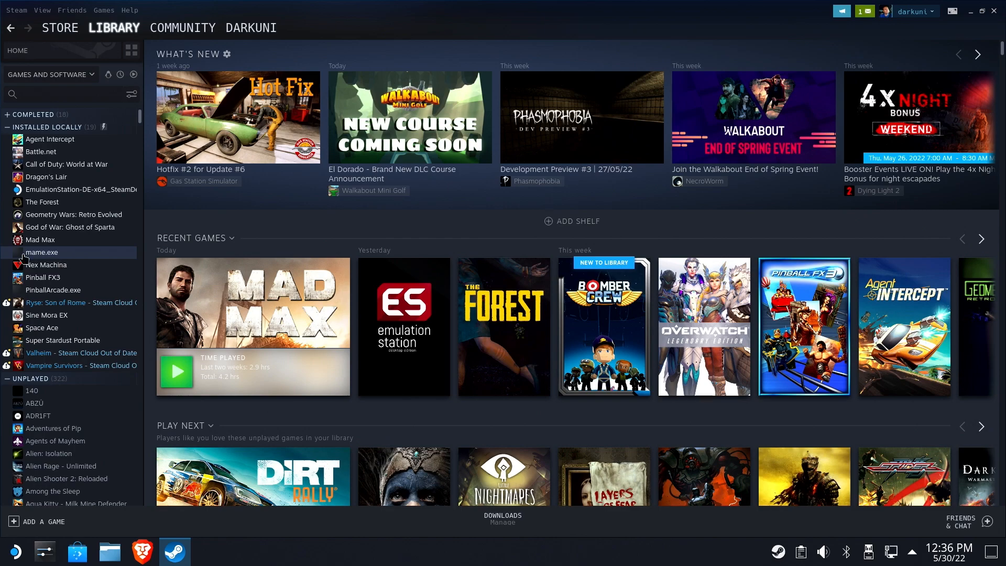
# Give mame.exe a custom Marble Madness II background image from the marblemadness2 folder.
pyautogui.click(42, 252)
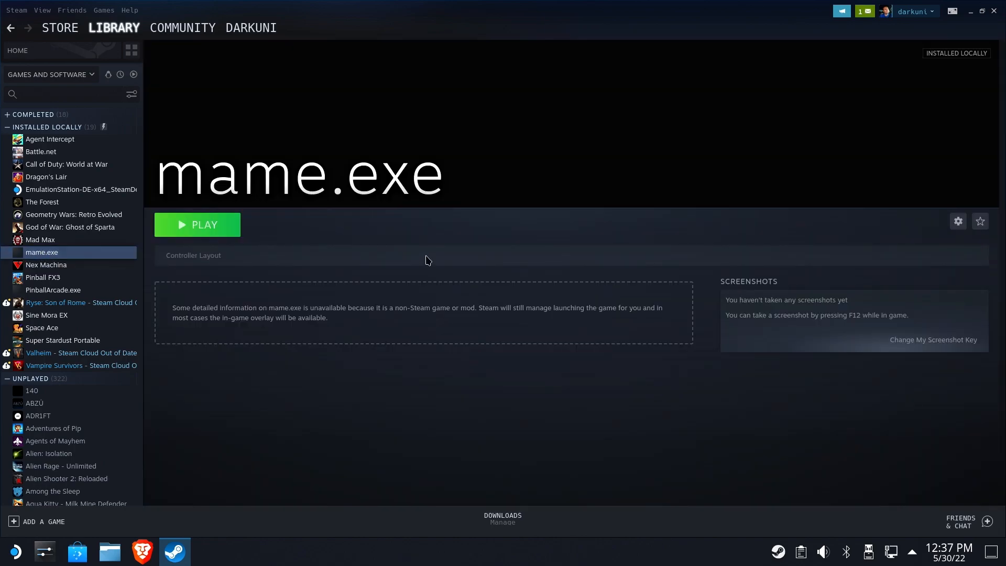
pyautogui.moveTo(607, 133)
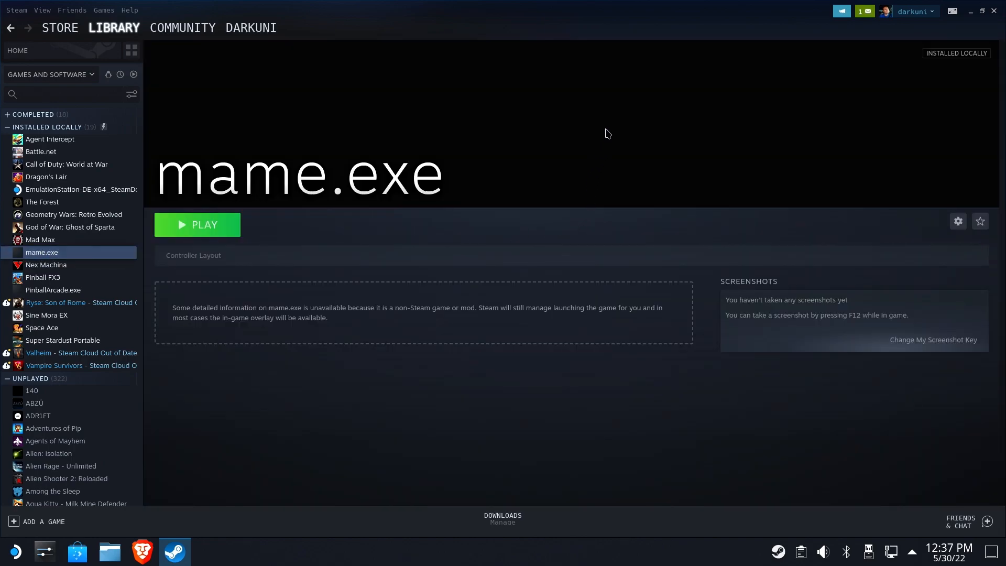
pyautogui.rightClick(608, 133)
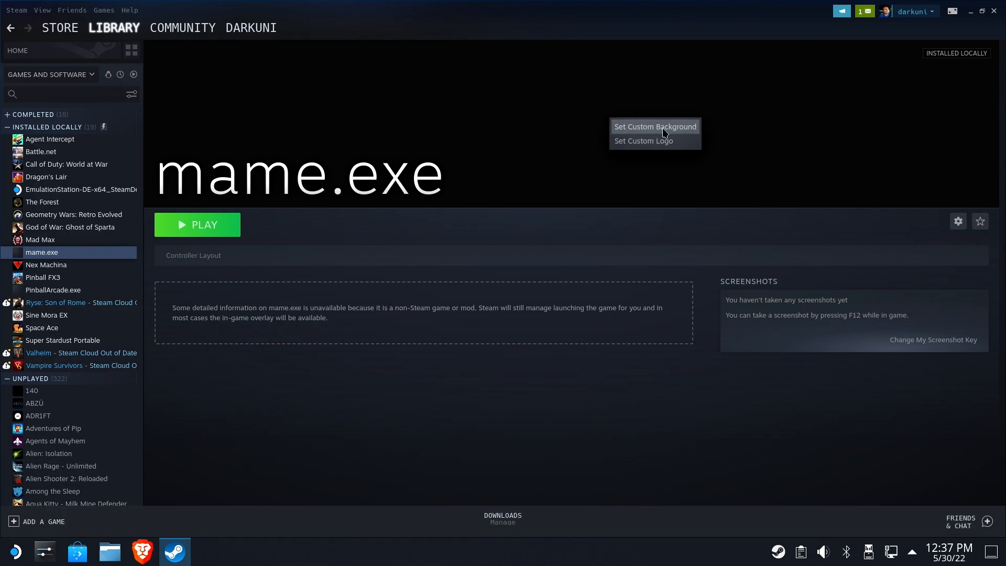
pyautogui.click(655, 126)
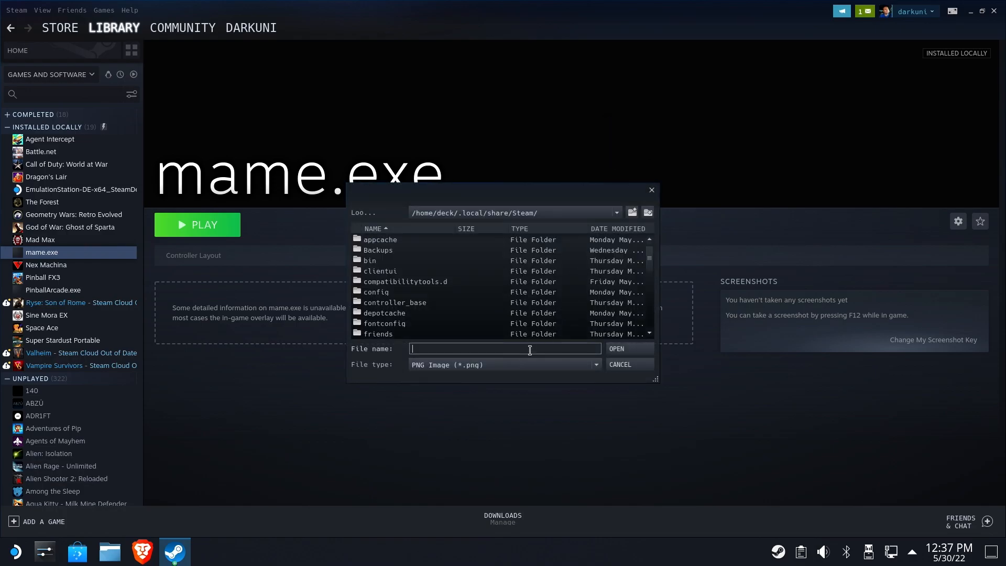
pyautogui.press('ctrl+v')
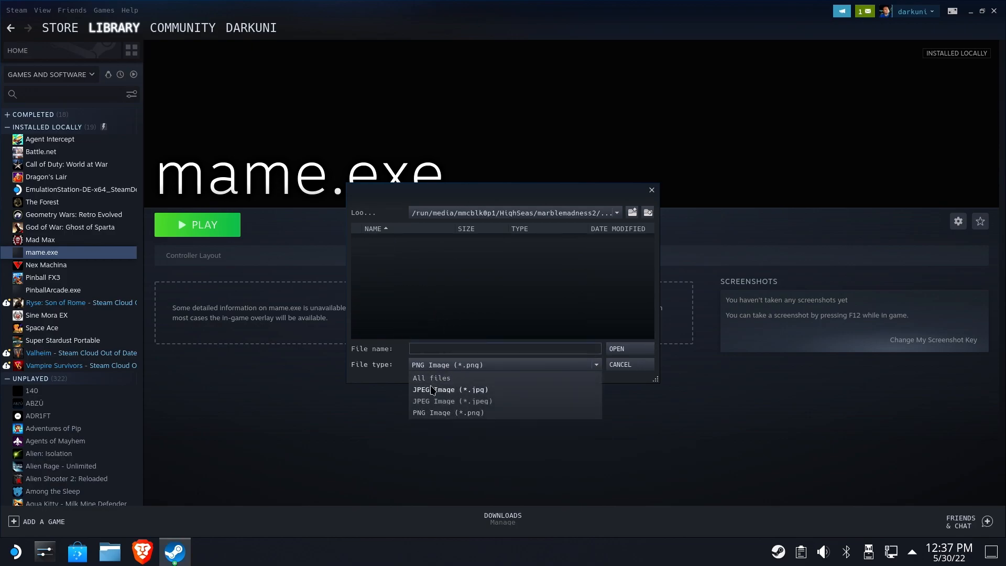
pyautogui.click(449, 390)
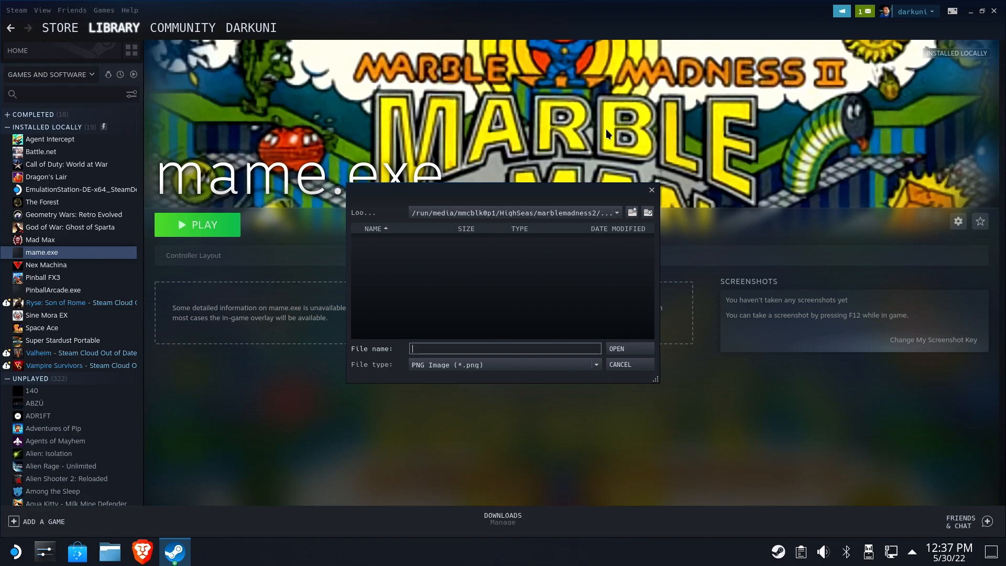
pyautogui.click(504, 365)
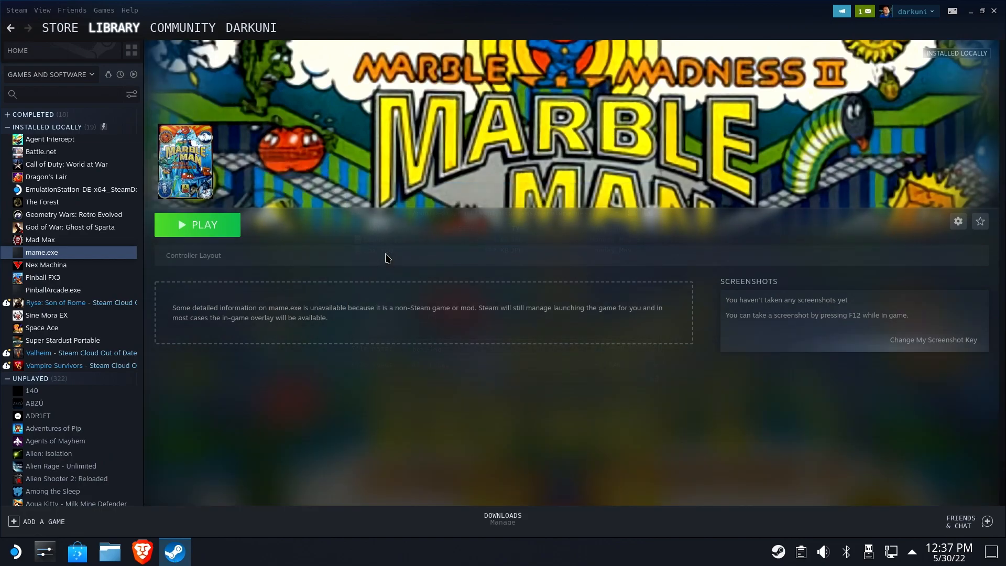
pyautogui.moveTo(718, 197)
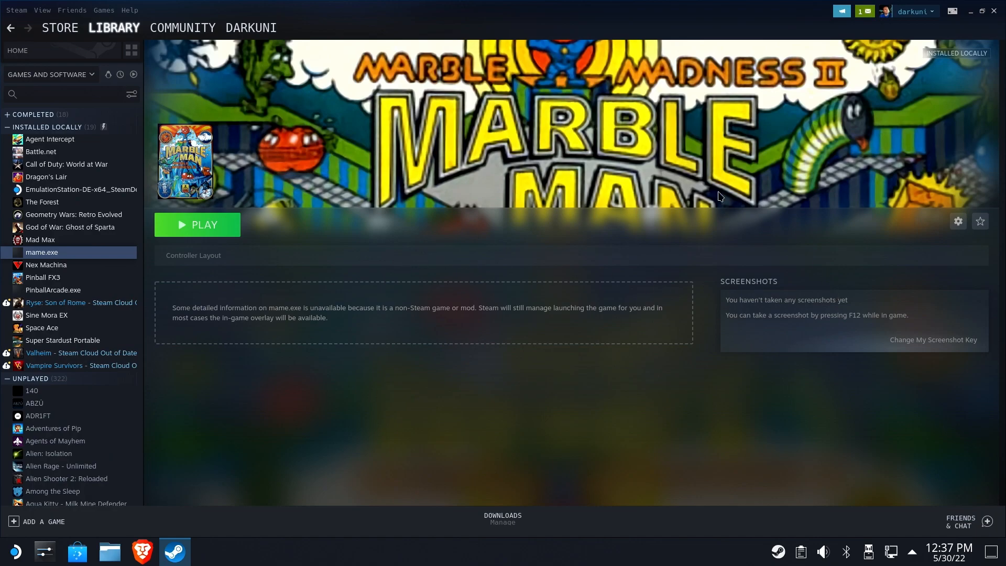
# Set box.jpg as the mame.exe shortcut icon, showing all file types.
pyautogui.click(958, 221)
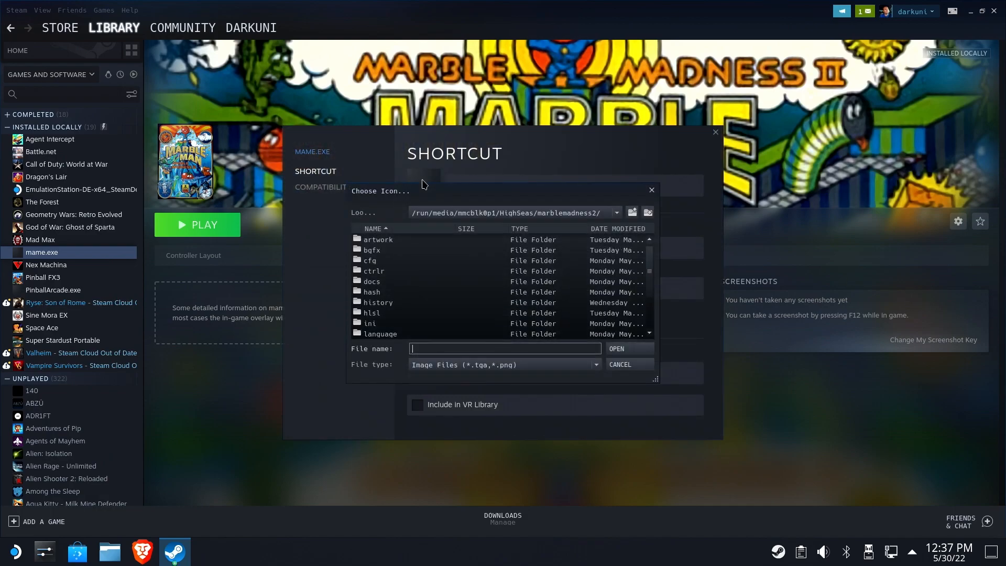
pyautogui.scroll(-3)
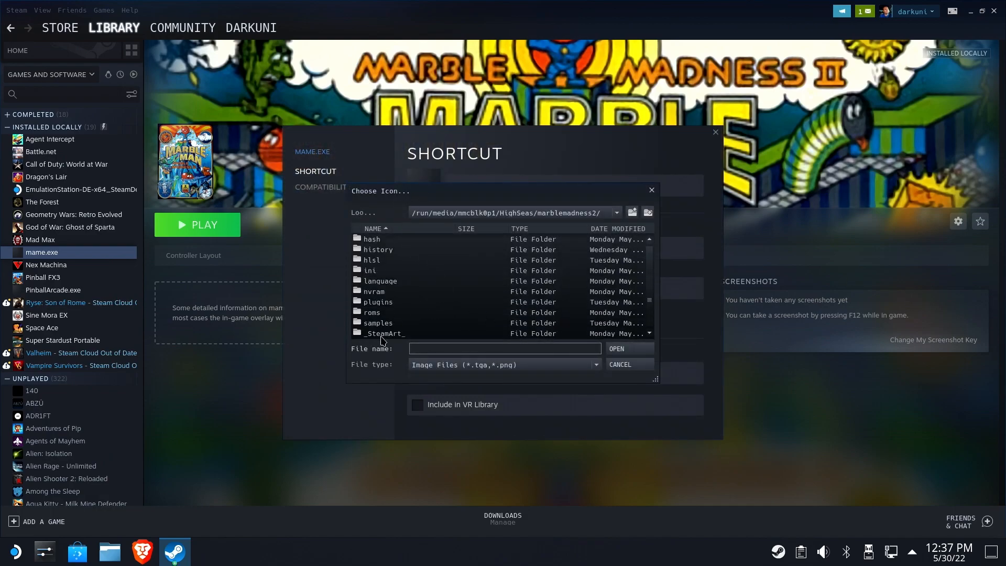
pyautogui.click(505, 364)
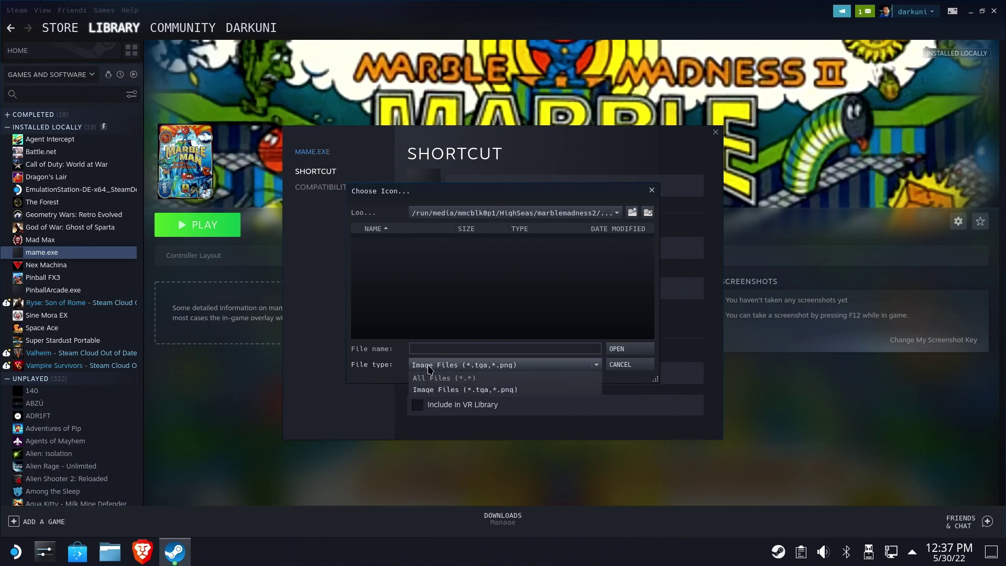
pyautogui.click(445, 378)
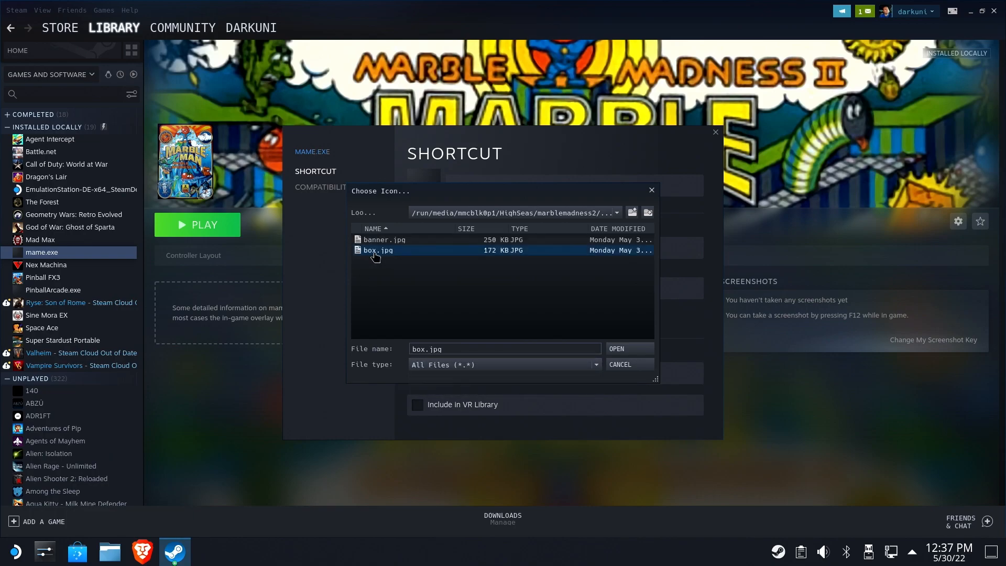
pyautogui.click(629, 349)
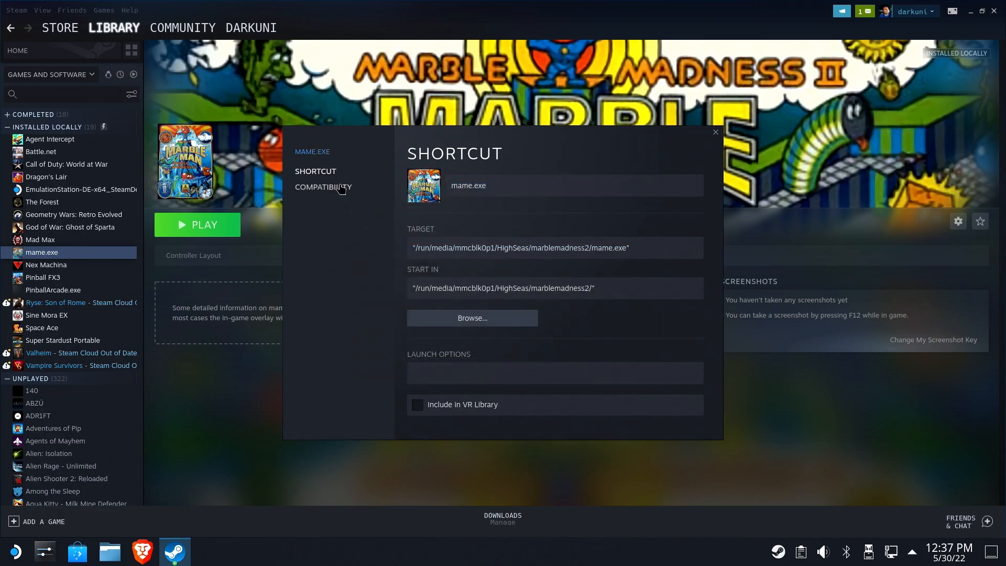
# Check the GE-Proton7-17 compatibility setting, then close the shortcut properties.
pyautogui.click(324, 187)
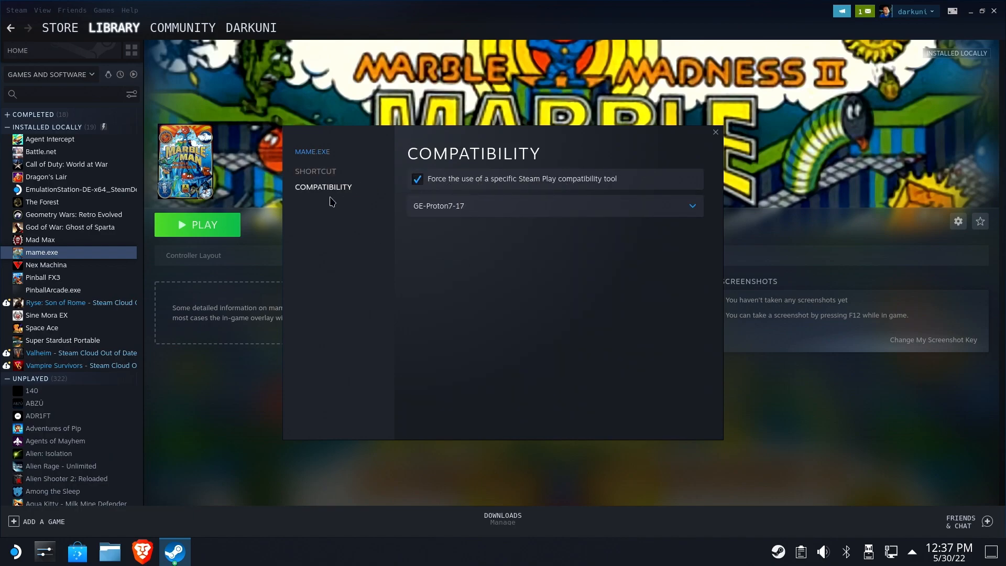
pyautogui.click(315, 171)
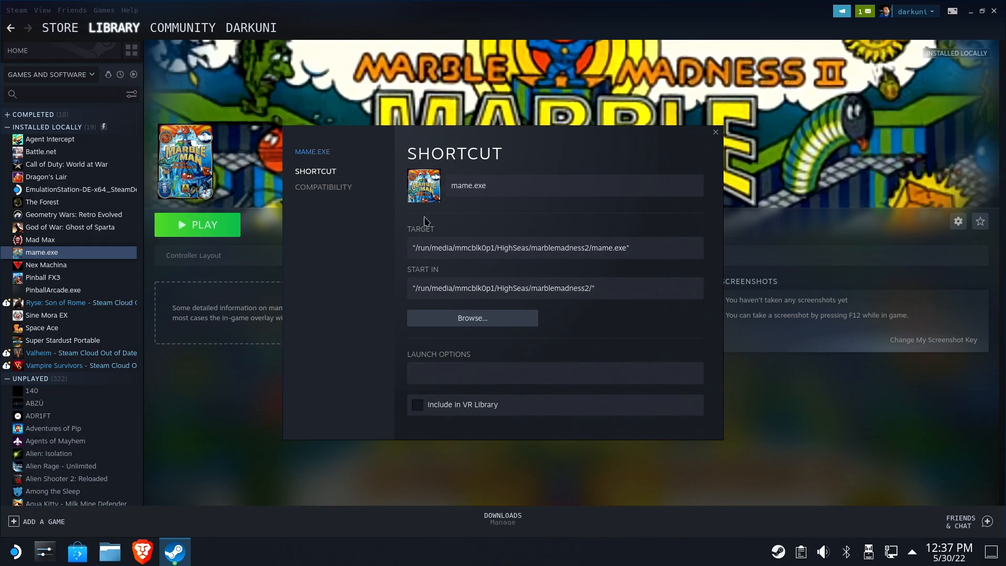
pyautogui.click(555, 373)
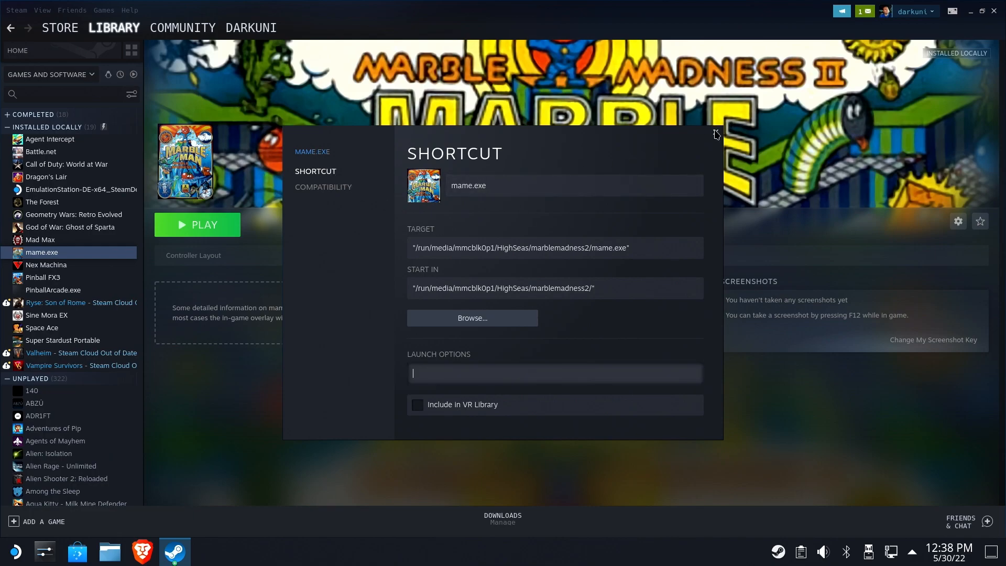
pyautogui.click(716, 134)
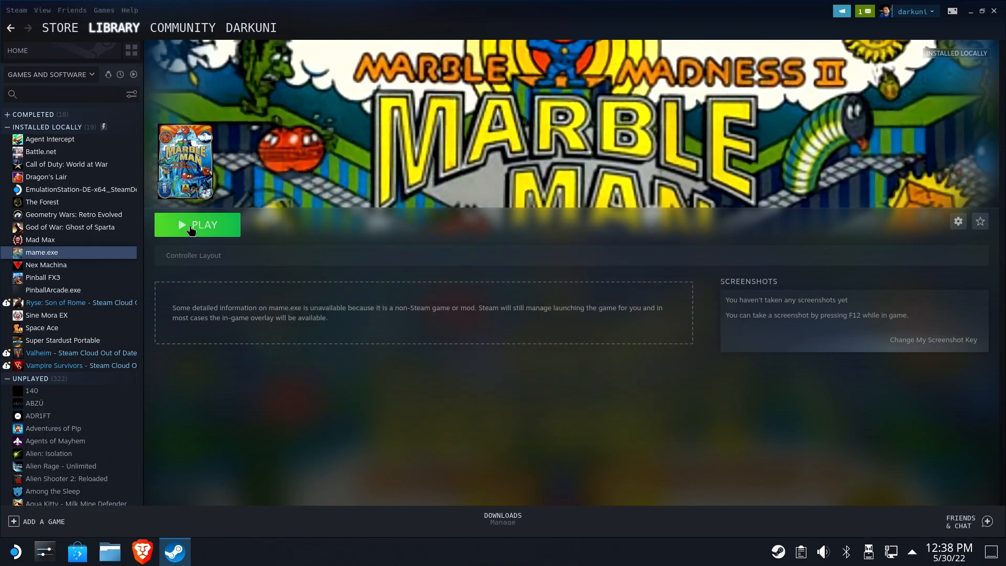
pyautogui.click(197, 225)
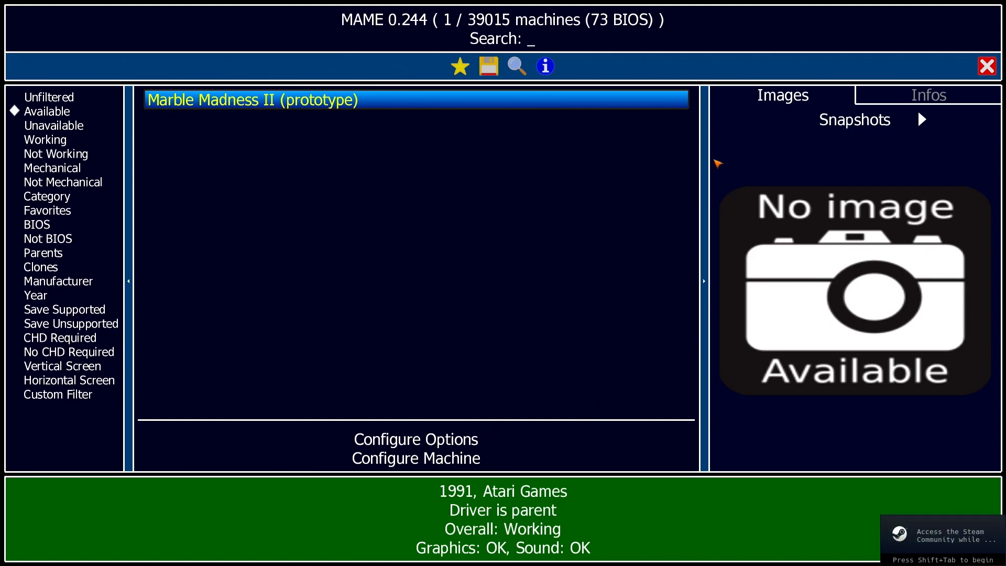
pyautogui.moveTo(804, 40)
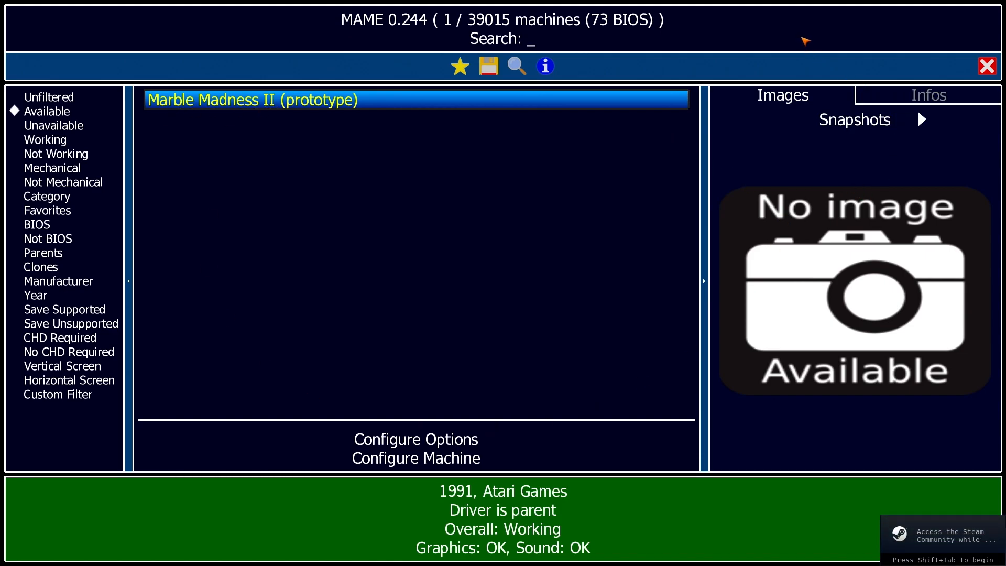
pyautogui.moveTo(986, 68)
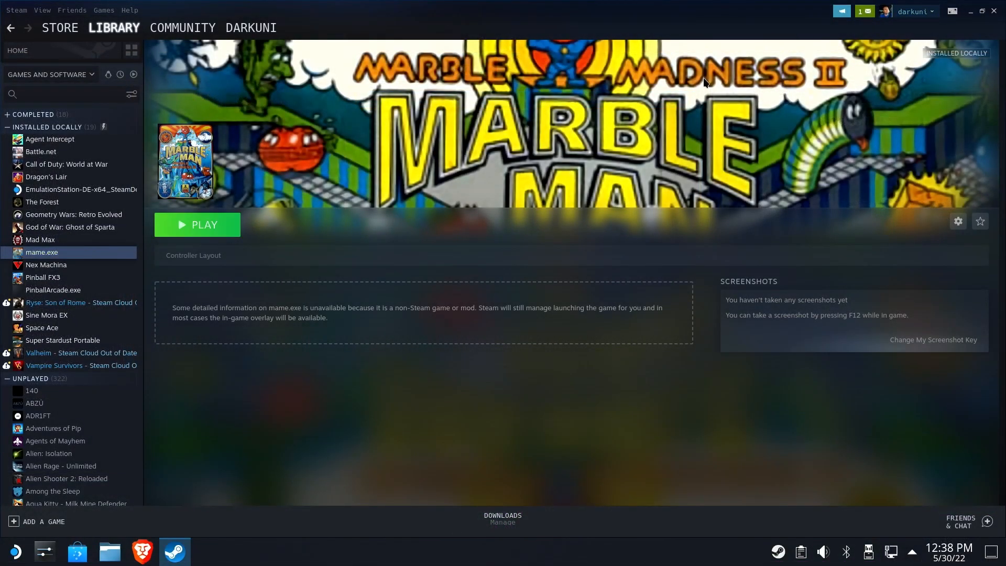
pyautogui.moveTo(787, 106)
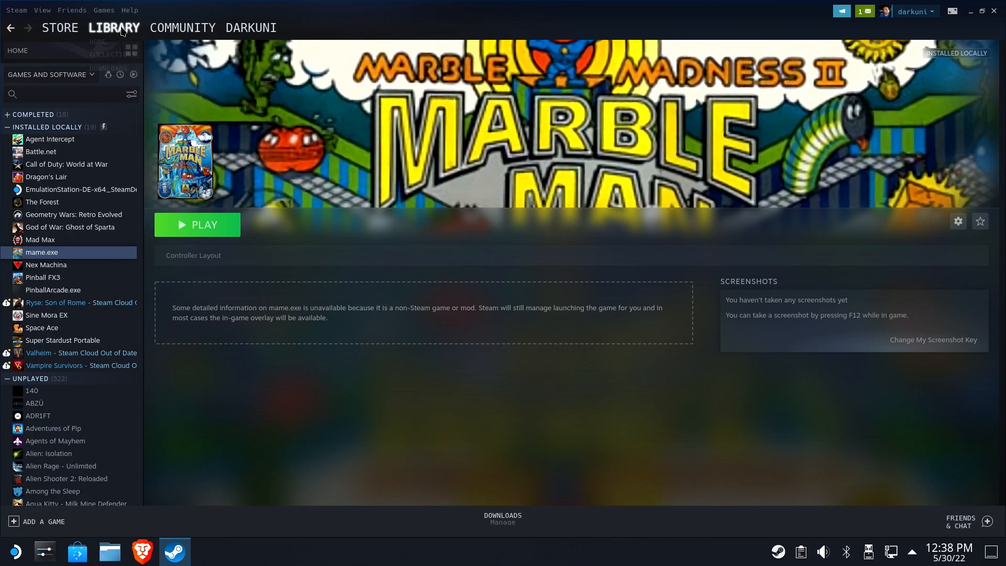
# Set banner.jpg as the mame.exe tile artwork from Library home, then reopen its page.
pyautogui.click(18, 50)
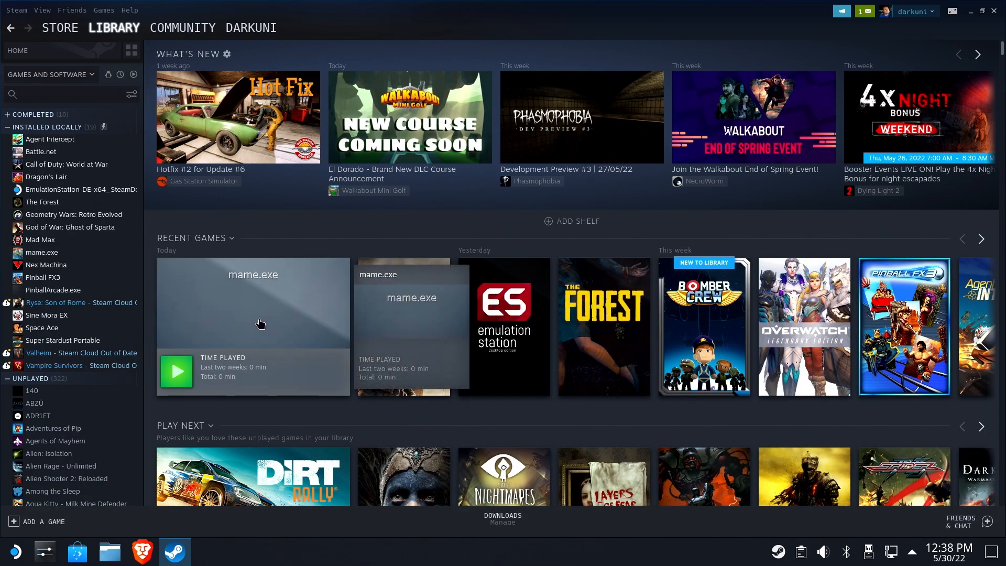
pyautogui.rightClick(260, 324)
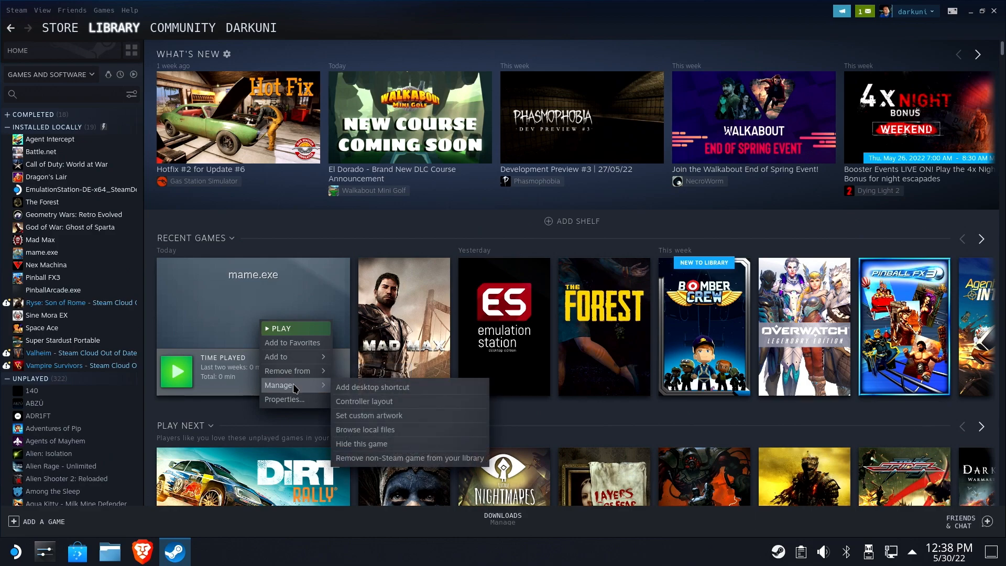
pyautogui.click(369, 416)
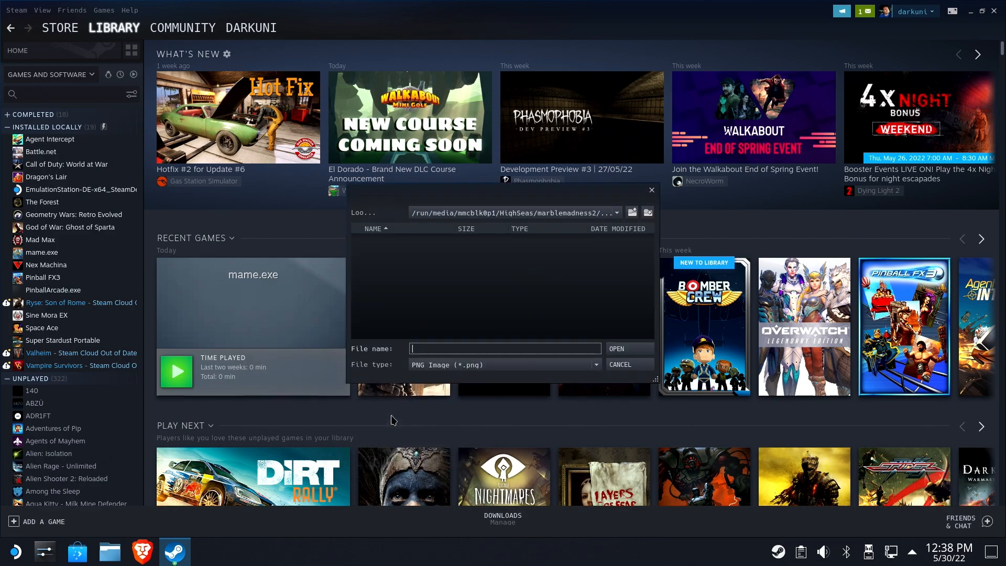
pyautogui.click(595, 365)
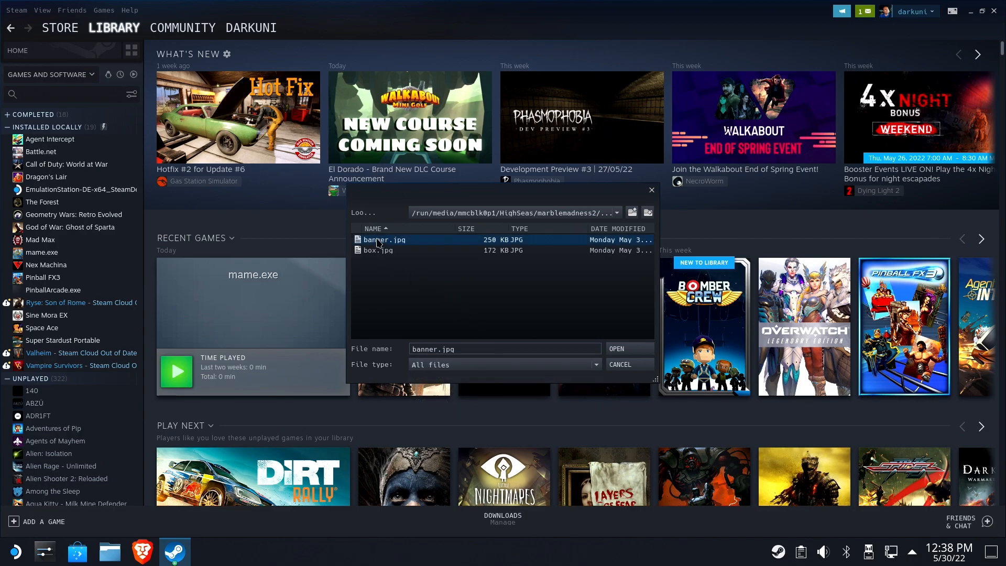
pyautogui.click(629, 348)
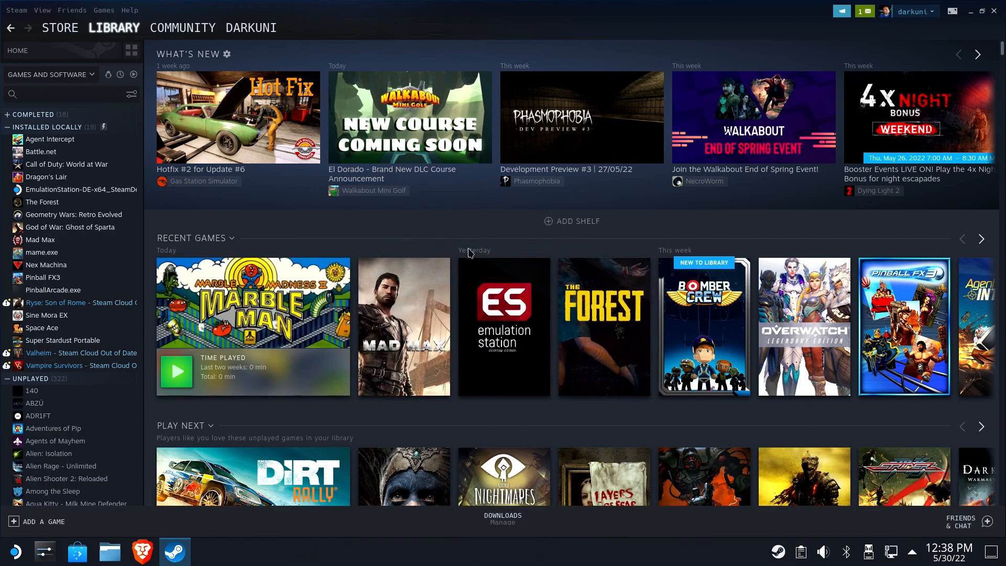
pyautogui.click(253, 301)
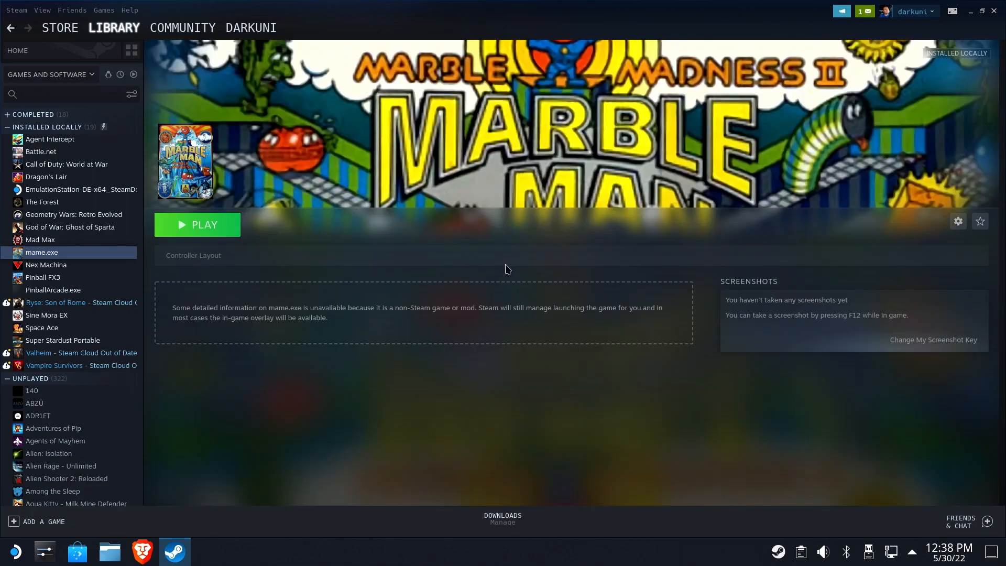
pyautogui.moveTo(420, 126)
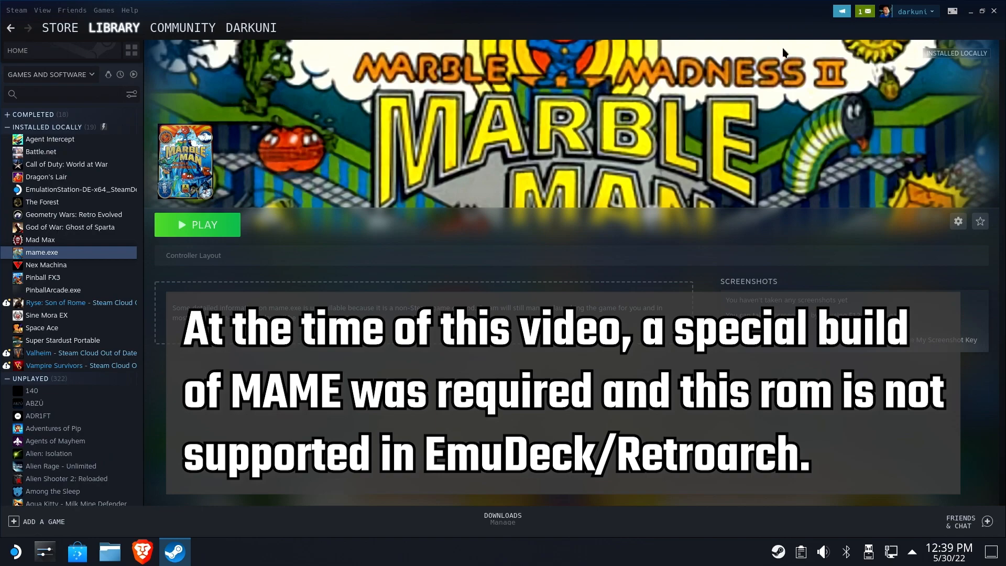
pyautogui.moveTo(582, 352)
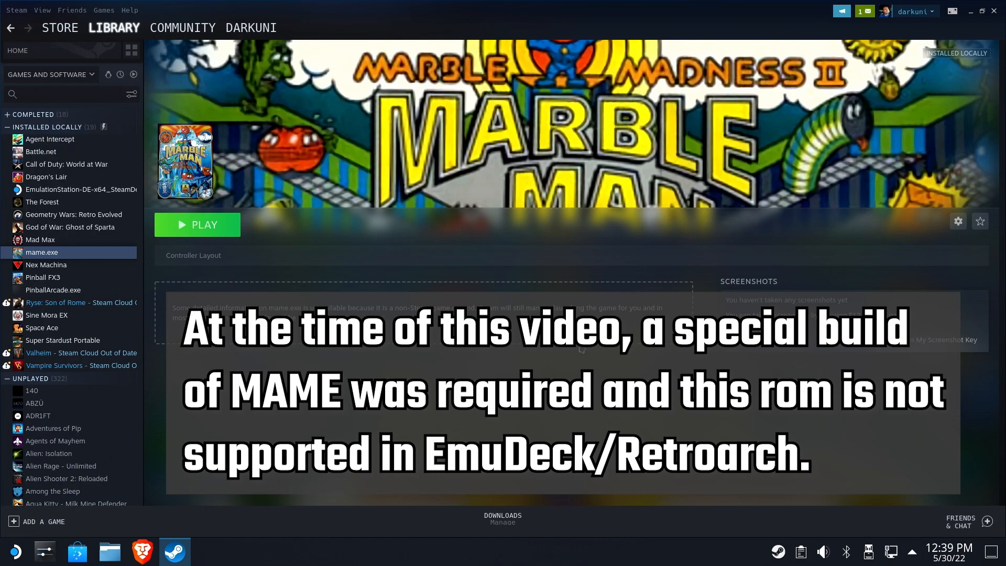
# Enter marblmd2 as the mame.exe launch option and close Properties.
pyautogui.click(958, 221)
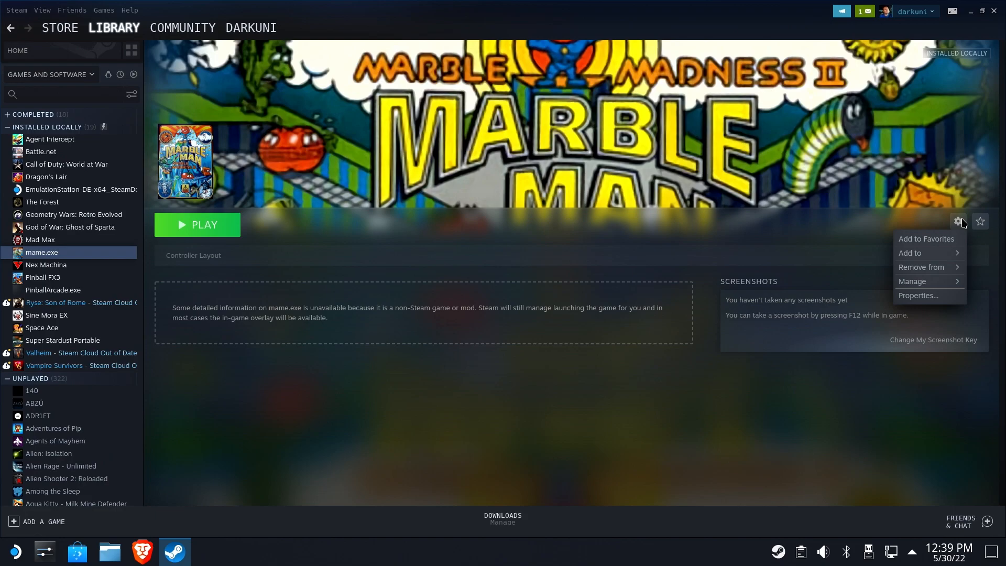
pyautogui.click(918, 295)
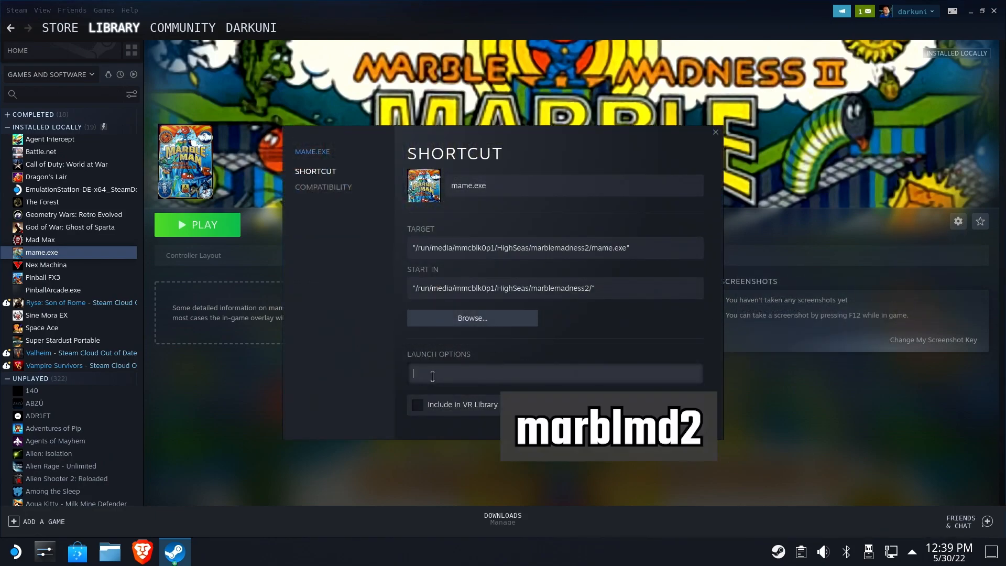
pyautogui.write('marblmd2')
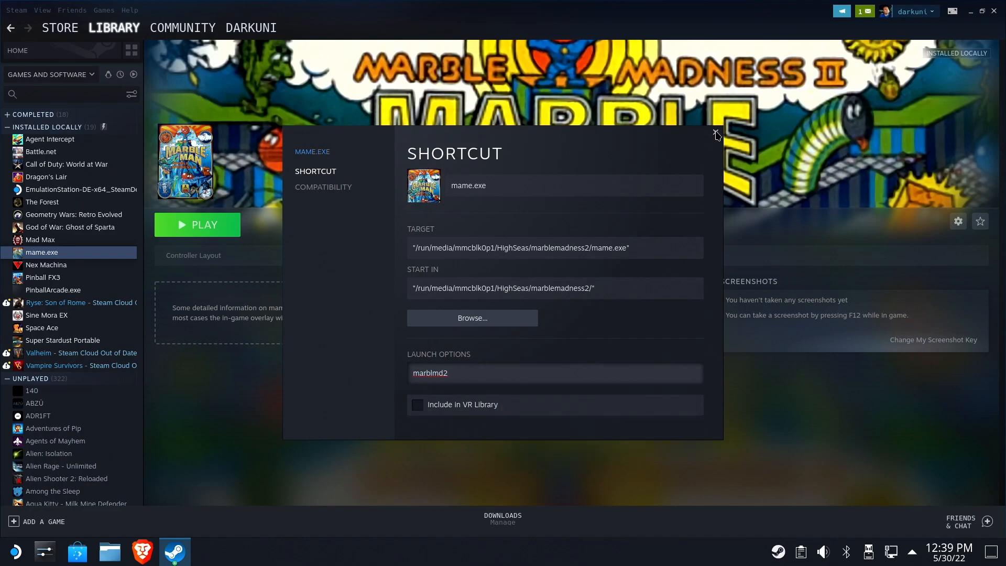
pyautogui.click(716, 134)
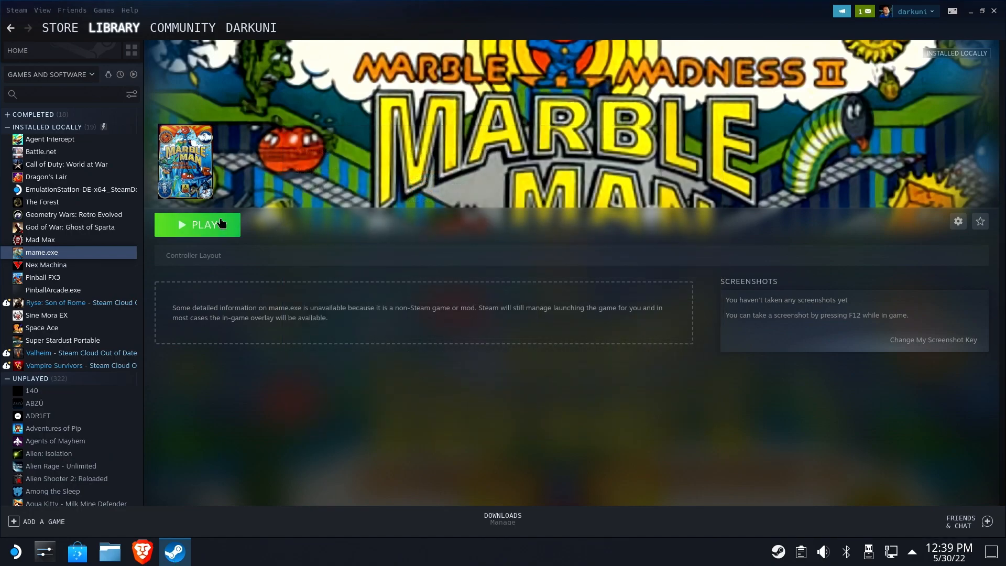
pyautogui.click(197, 225)
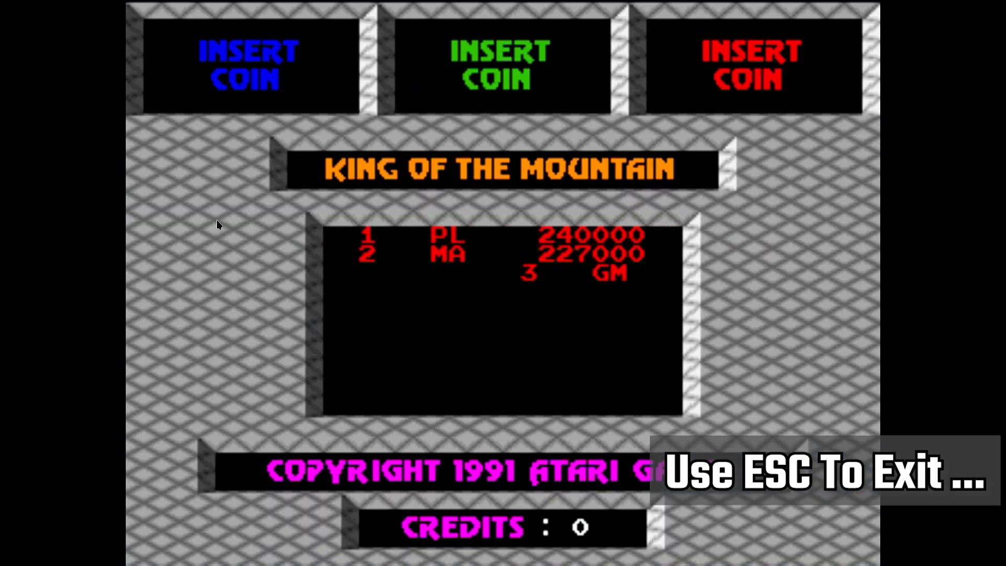
pyautogui.press('Escape')
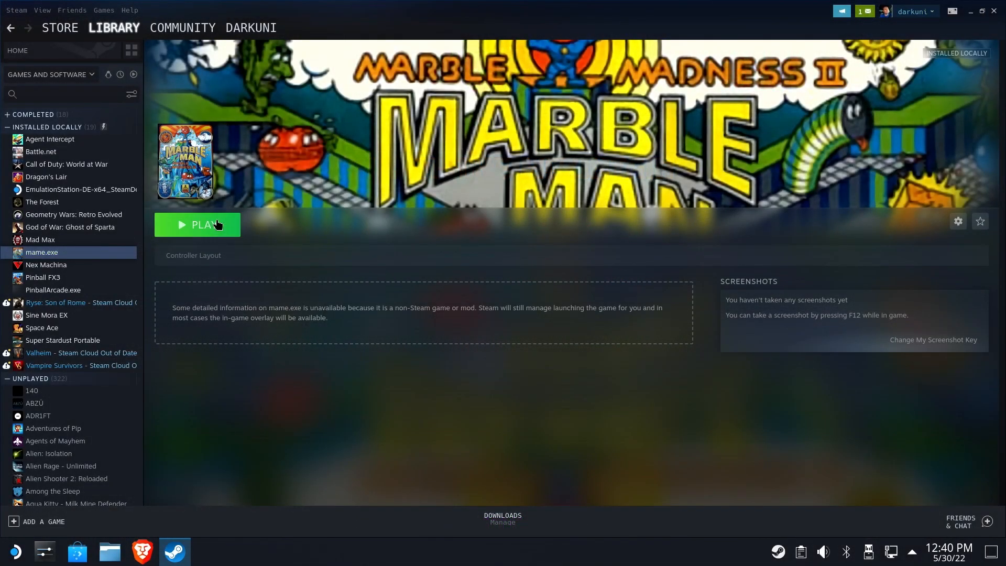
pyautogui.moveTo(557, 250)
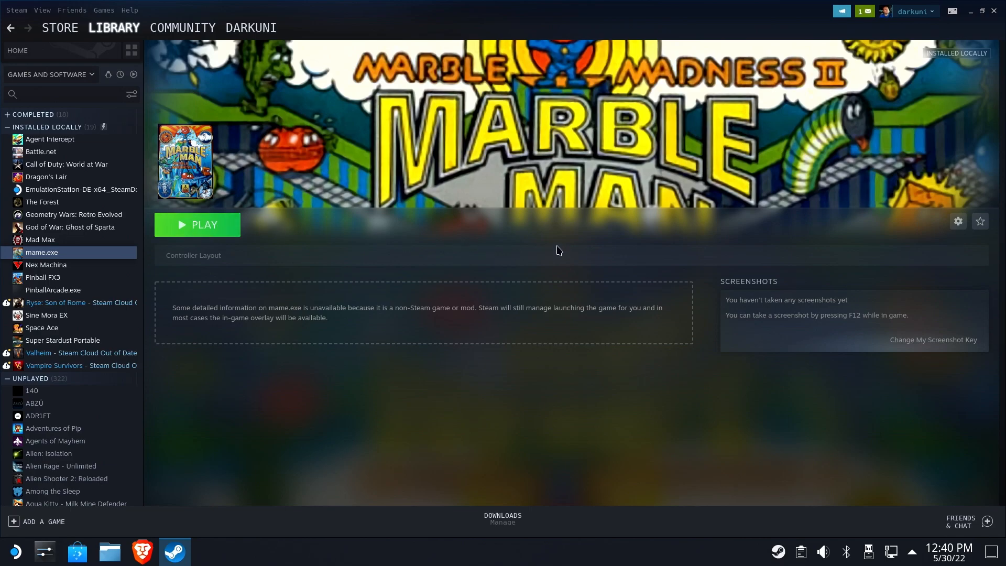
pyautogui.moveTo(360, 275)
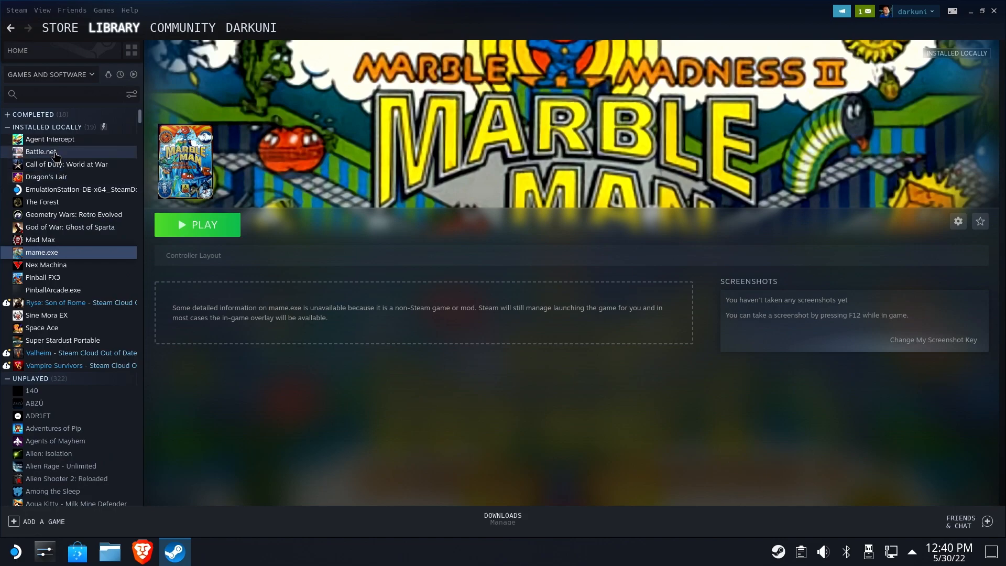
# Launch Battle.net from the library, quit it, and return to library home.
pyautogui.click(40, 151)
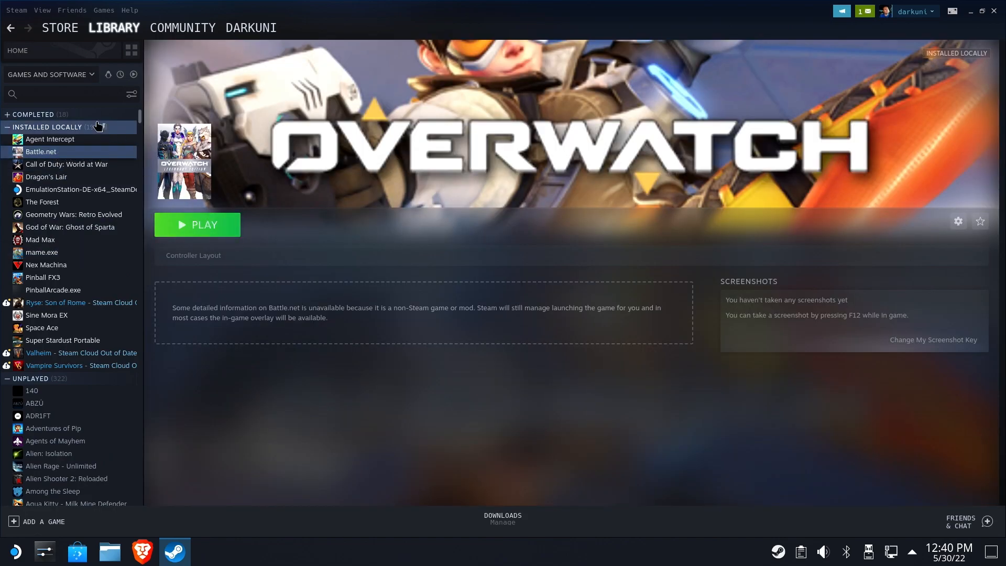
pyautogui.moveTo(204, 234)
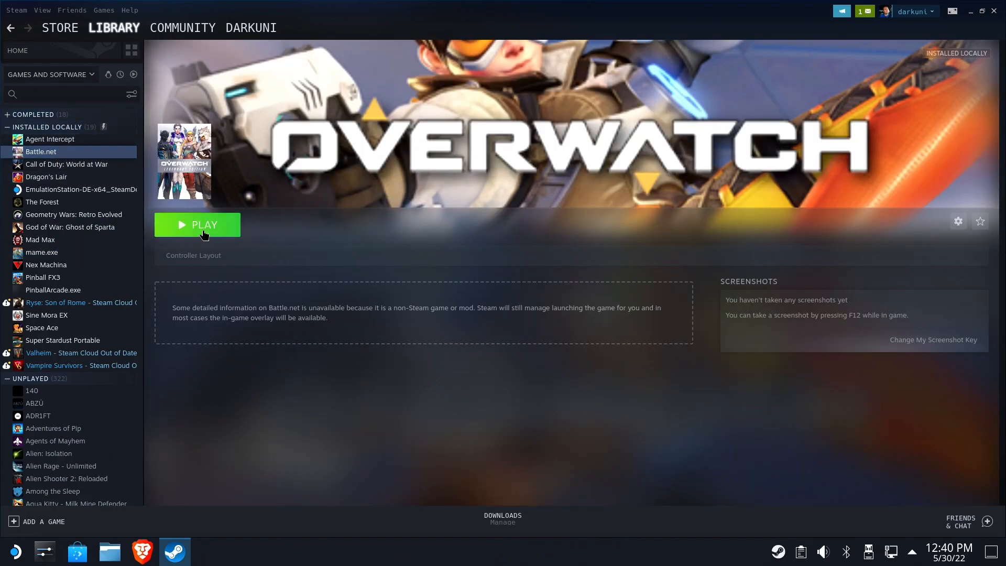
pyautogui.click(197, 225)
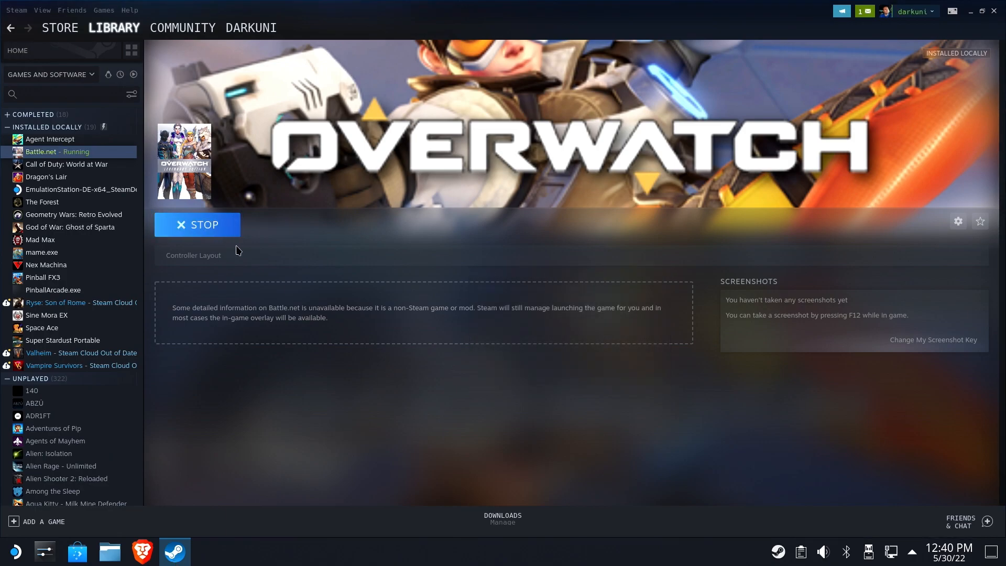
pyautogui.moveTo(290, 249)
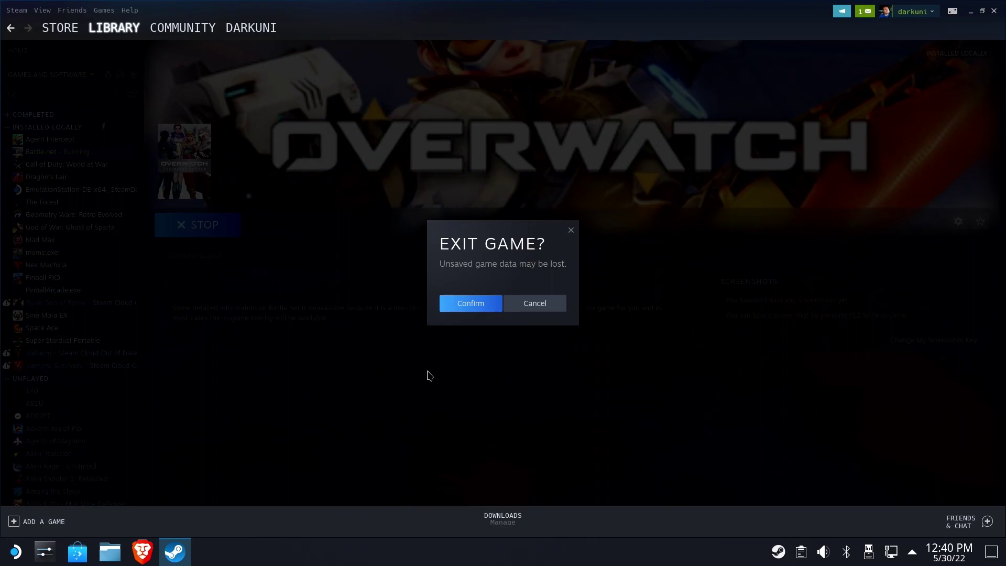
pyautogui.click(470, 303)
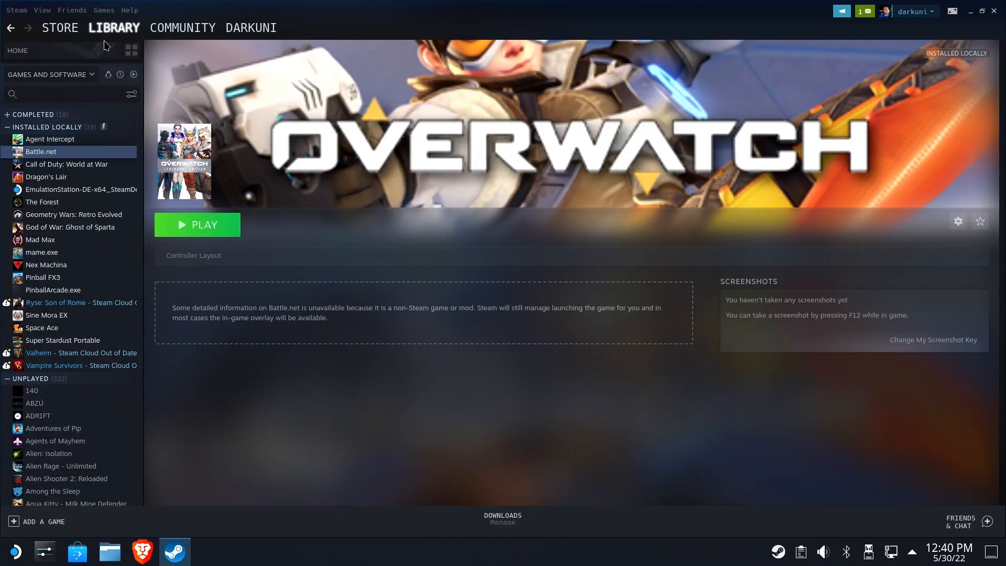
pyautogui.click(17, 50)
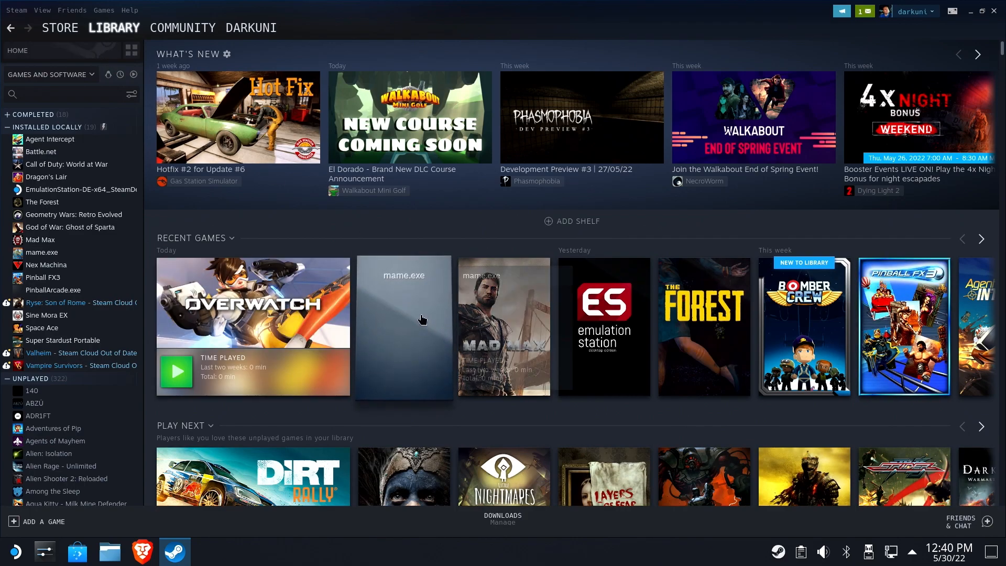
# From the mame.exe tile's Manage menu, reach the Marble Madness II game page with Marble Man art.
pyautogui.rightClick(423, 320)
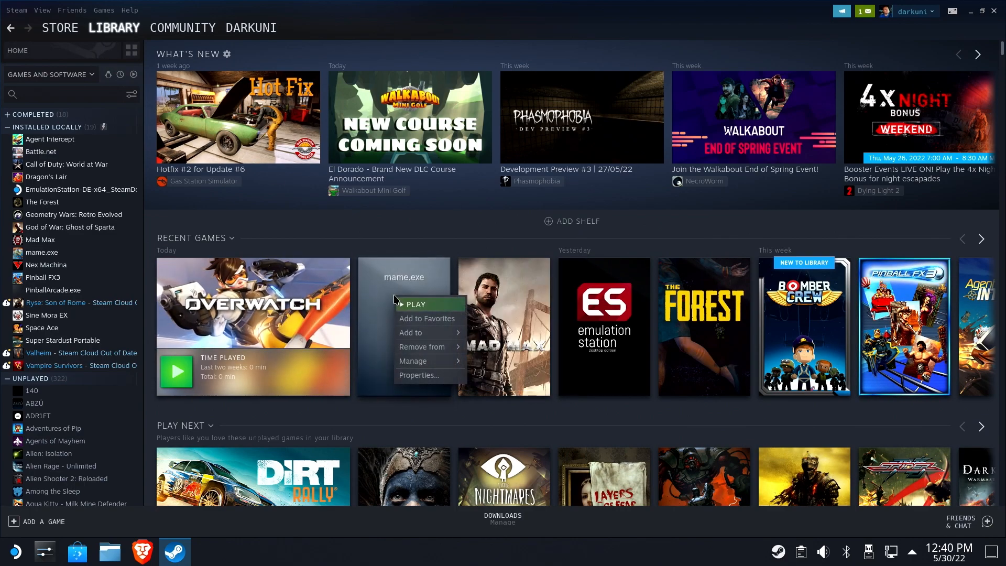
pyautogui.moveTo(413, 361)
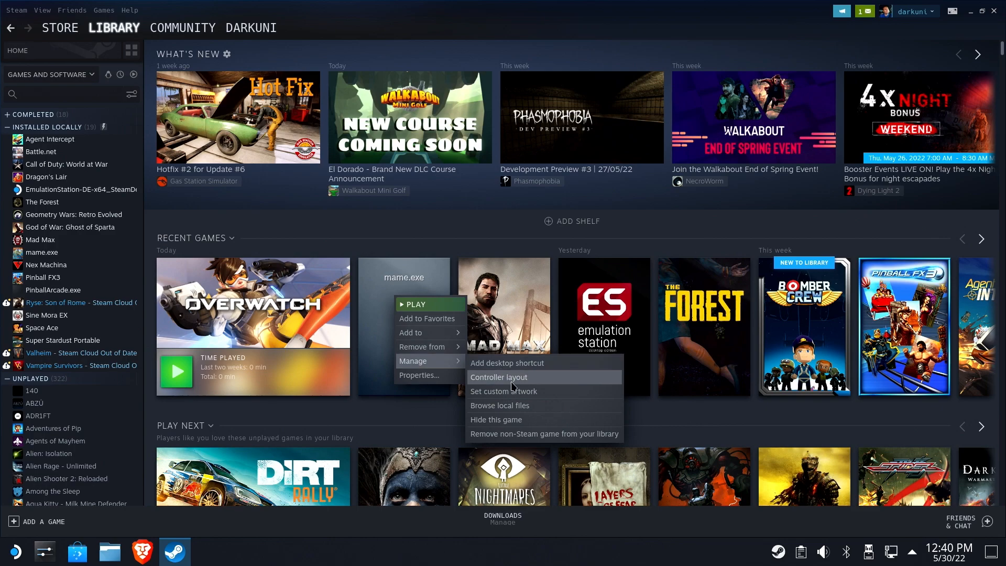
pyautogui.click(503, 391)
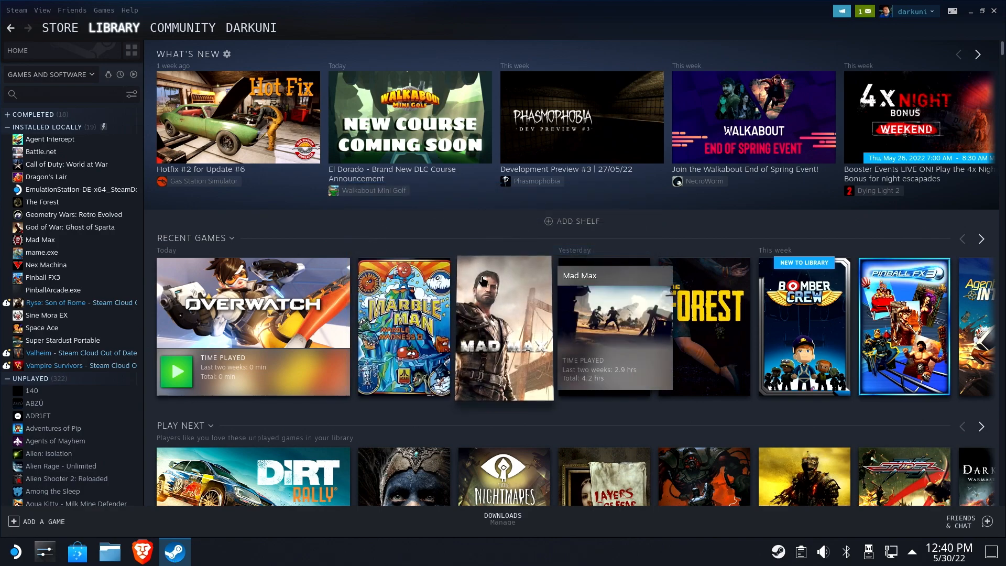
pyautogui.click(42, 252)
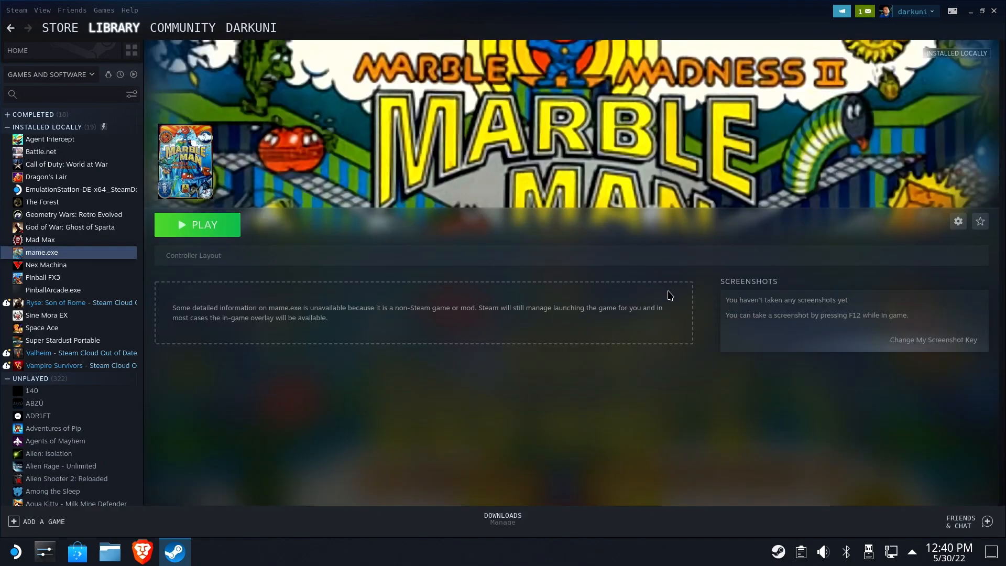
pyautogui.moveTo(981, 221)
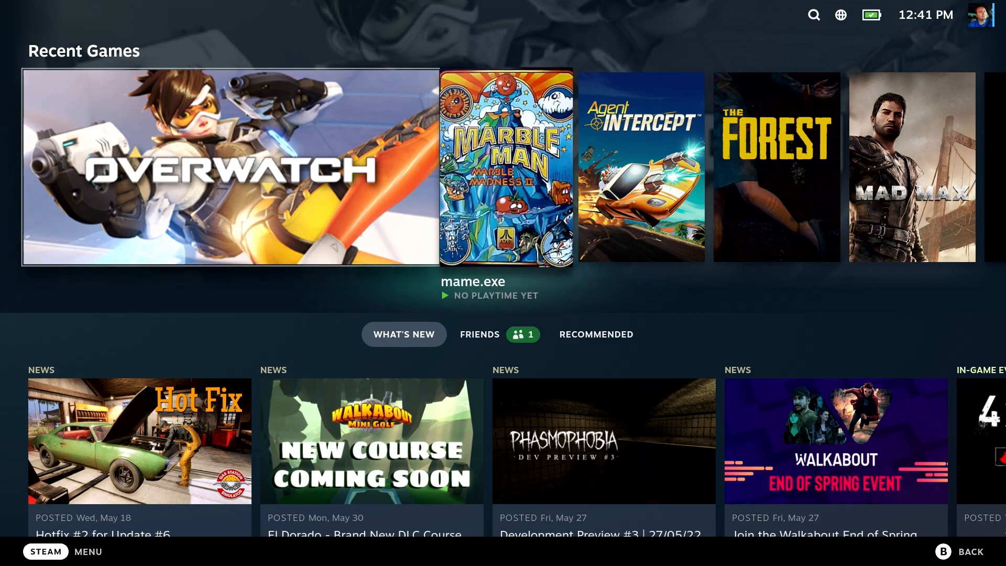
# Enable back grip buttons for mame.exe with R4 mapped to Escape, then enter the layout editor.
pyautogui.click(507, 167)
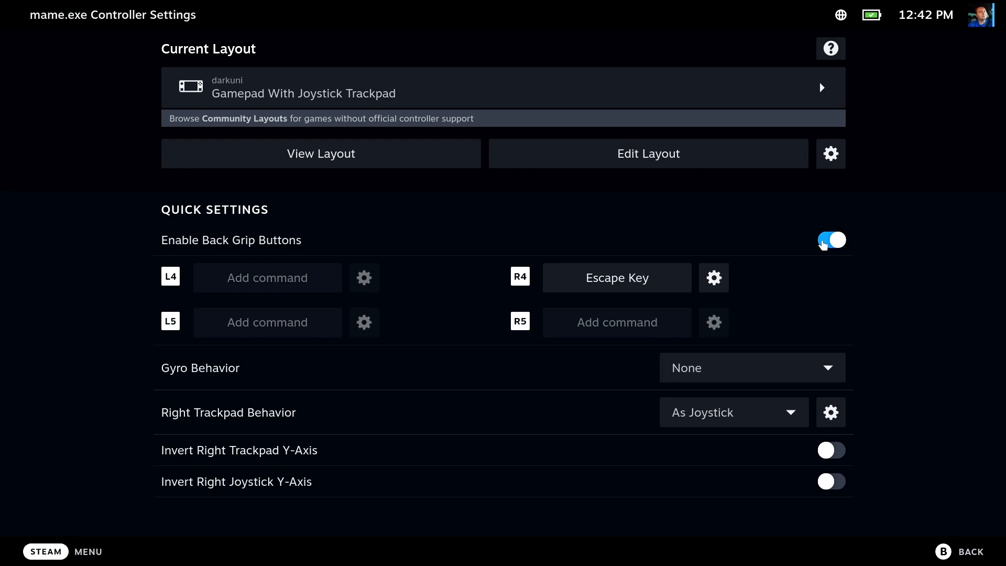
pyautogui.moveTo(218, 217)
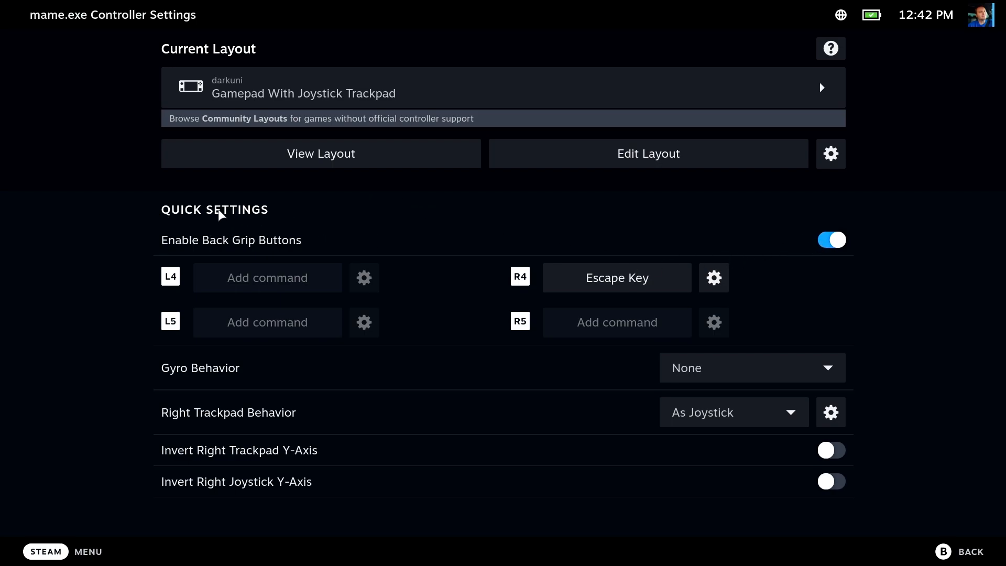
pyautogui.moveTo(636, 292)
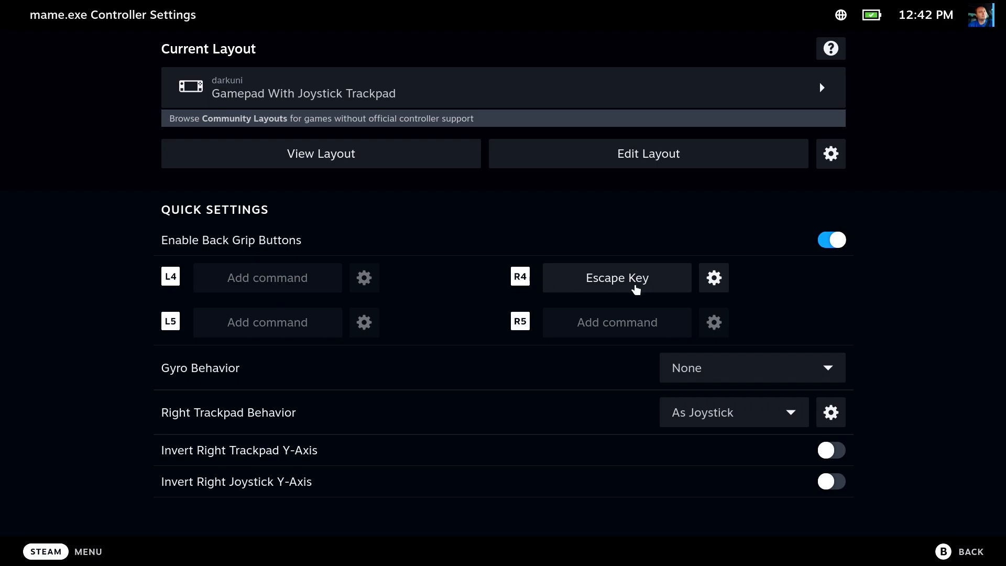
pyautogui.click(617, 278)
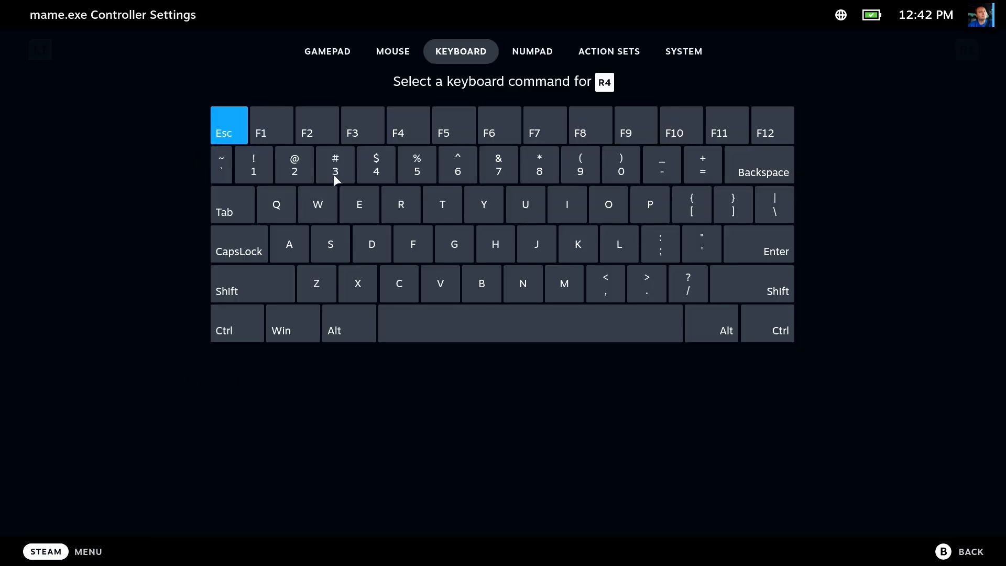
pyautogui.moveTo(977, 560)
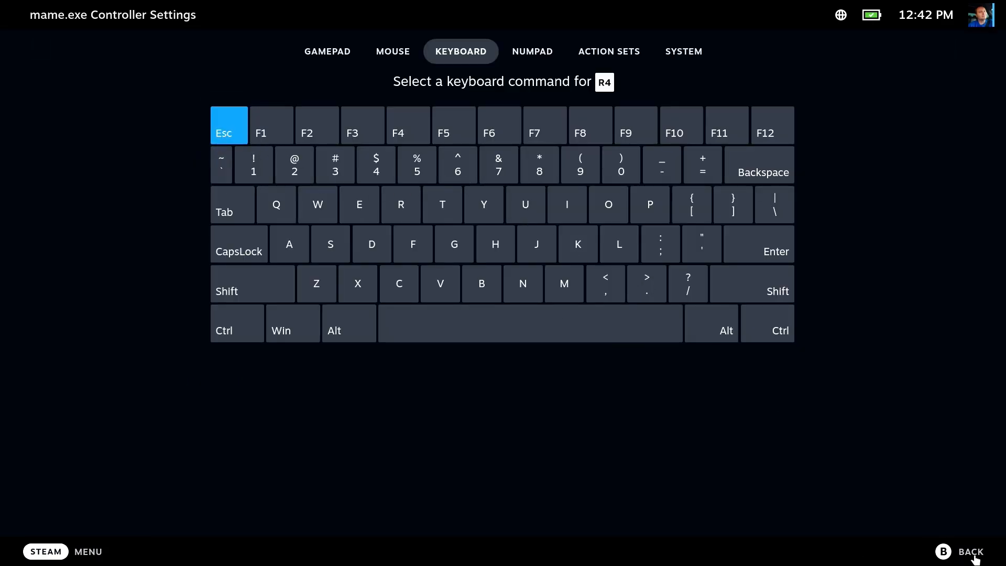
pyautogui.click(229, 125)
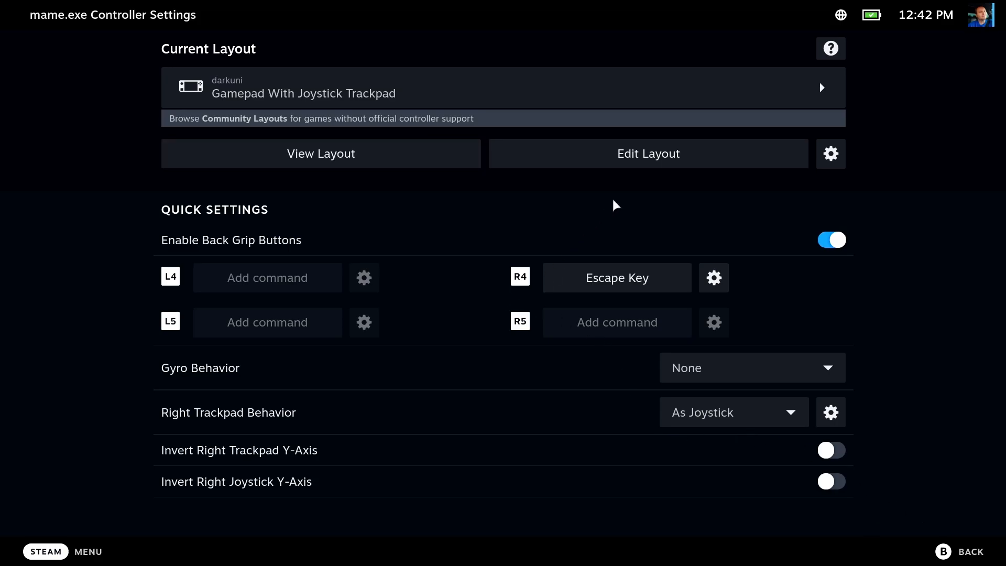
pyautogui.click(648, 154)
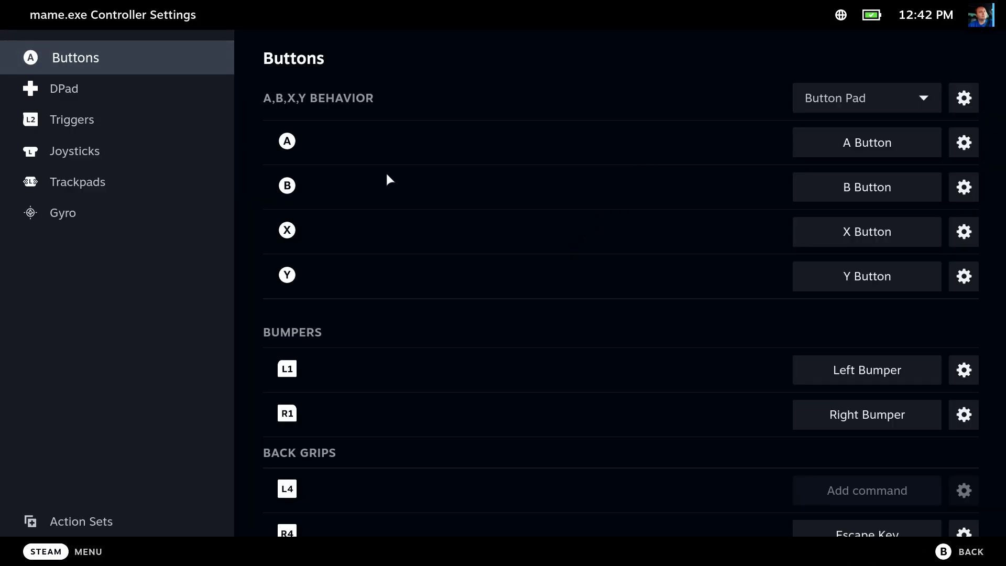
pyautogui.moveTo(362, 264)
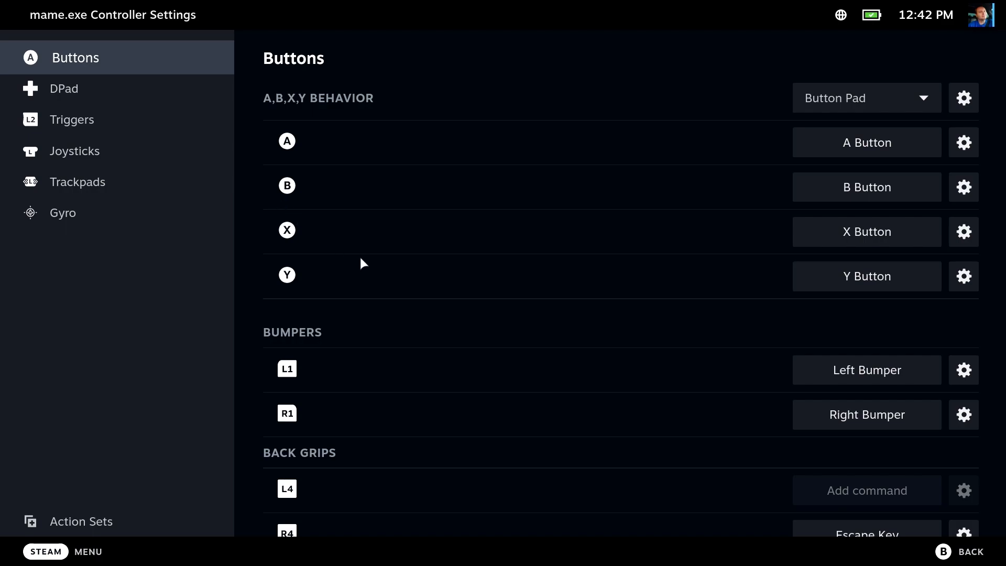
# Review the mame.exe button mappings: menu buttons send 5 and A, R4 sends Escape.
pyautogui.scroll(-3)
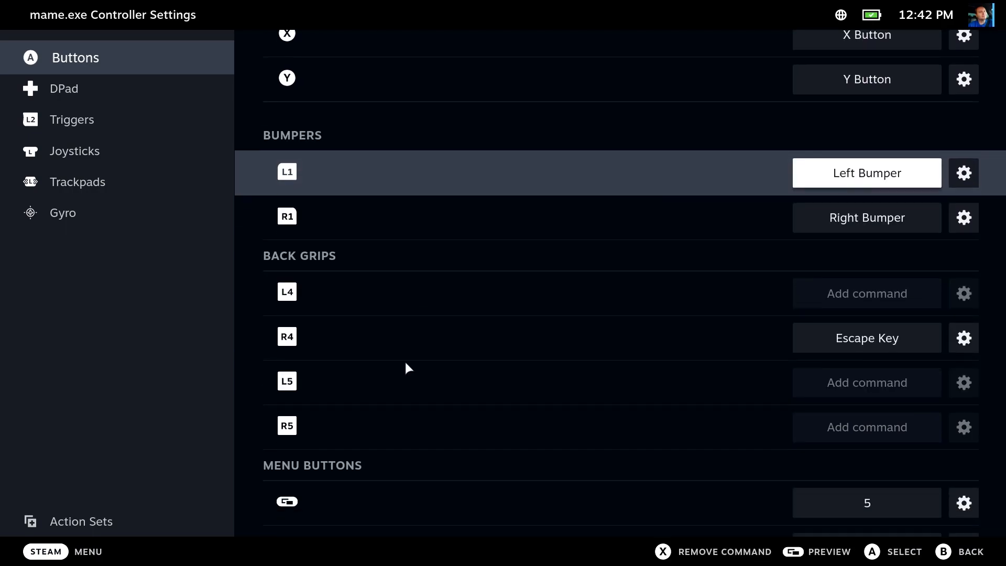
pyautogui.scroll(-3)
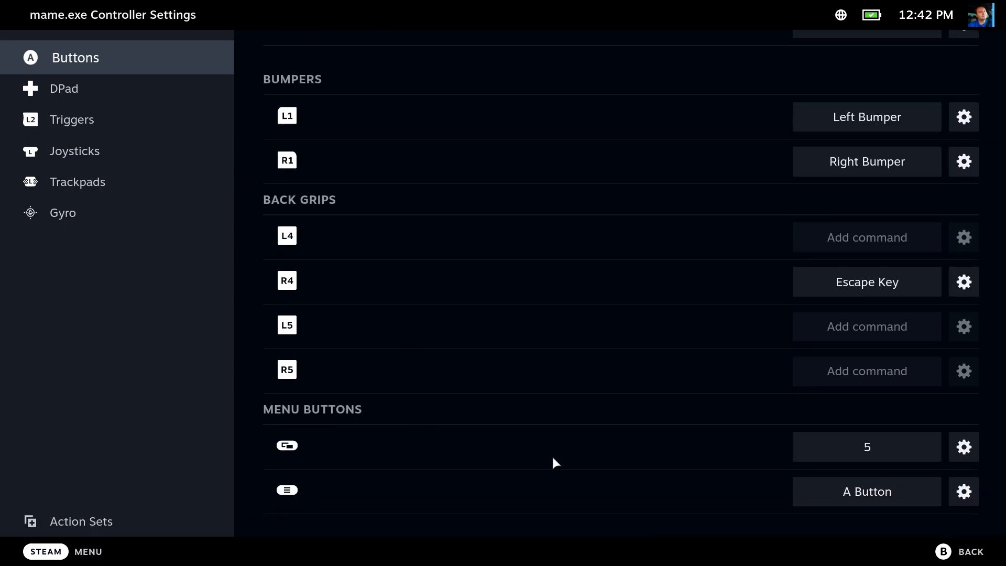
pyautogui.moveTo(295, 449)
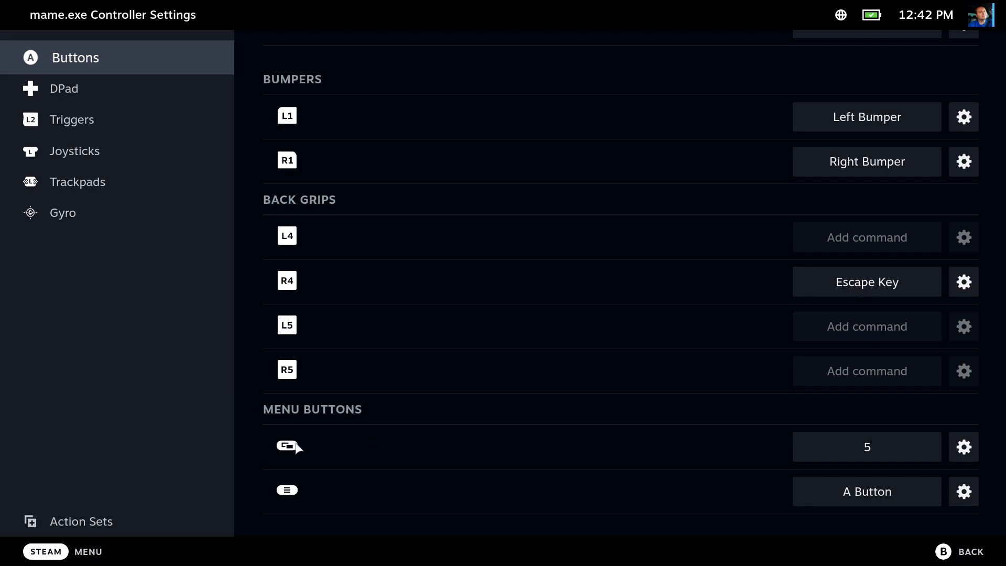
pyautogui.moveTo(412, 501)
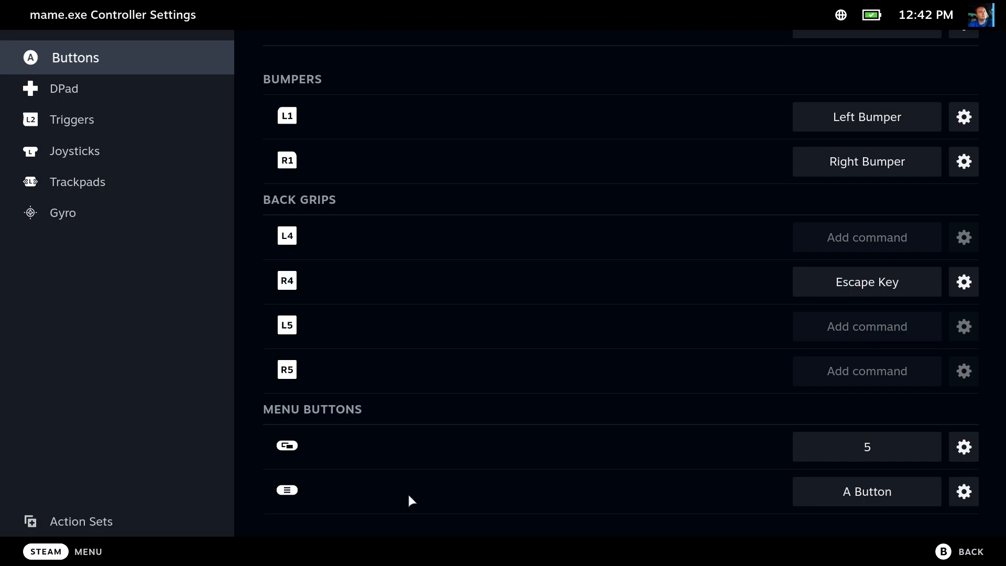
pyautogui.moveTo(841, 495)
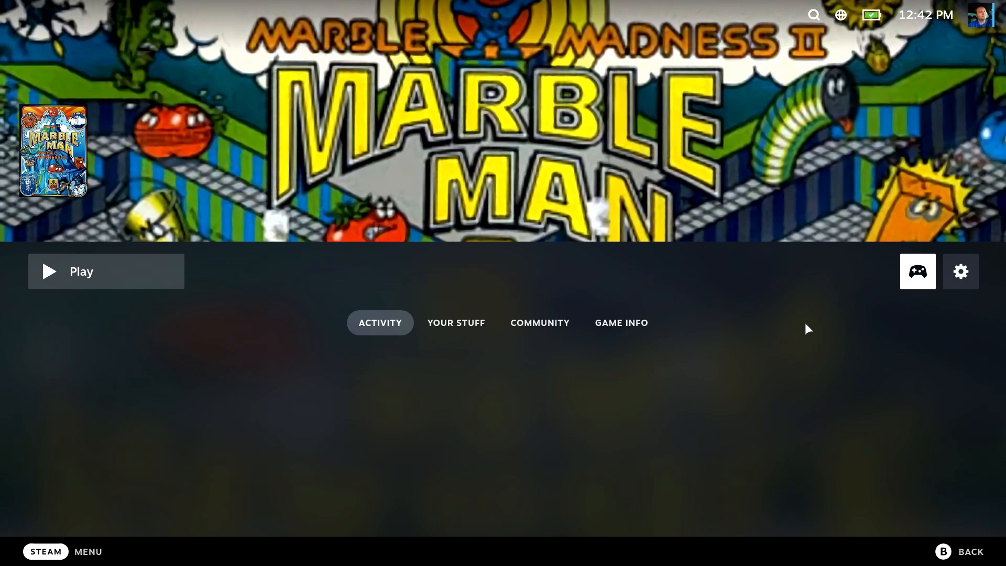
pyautogui.moveTo(948, 285)
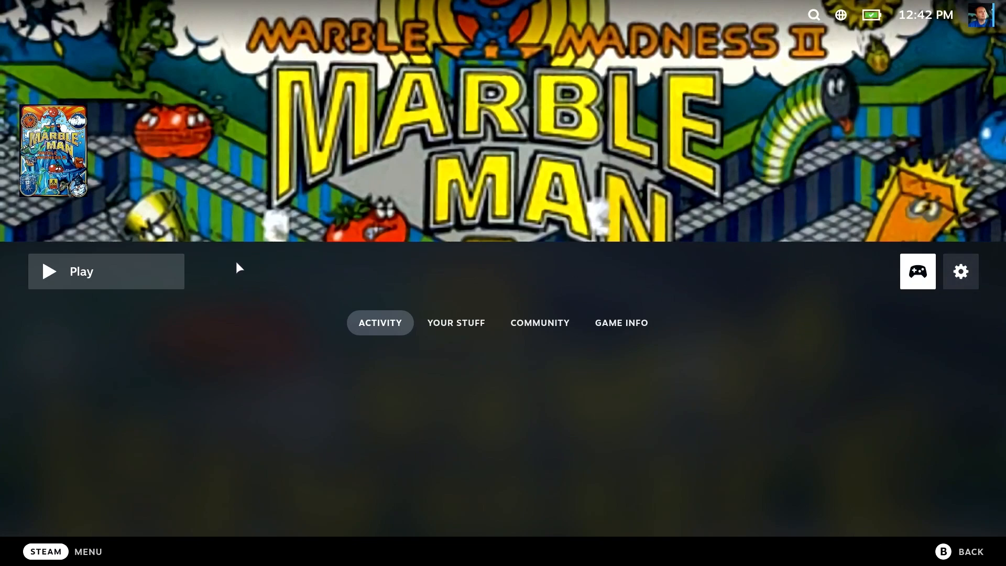
# Launch Marble Madness II from its Steam game page into the first level.
pyautogui.click(82, 272)
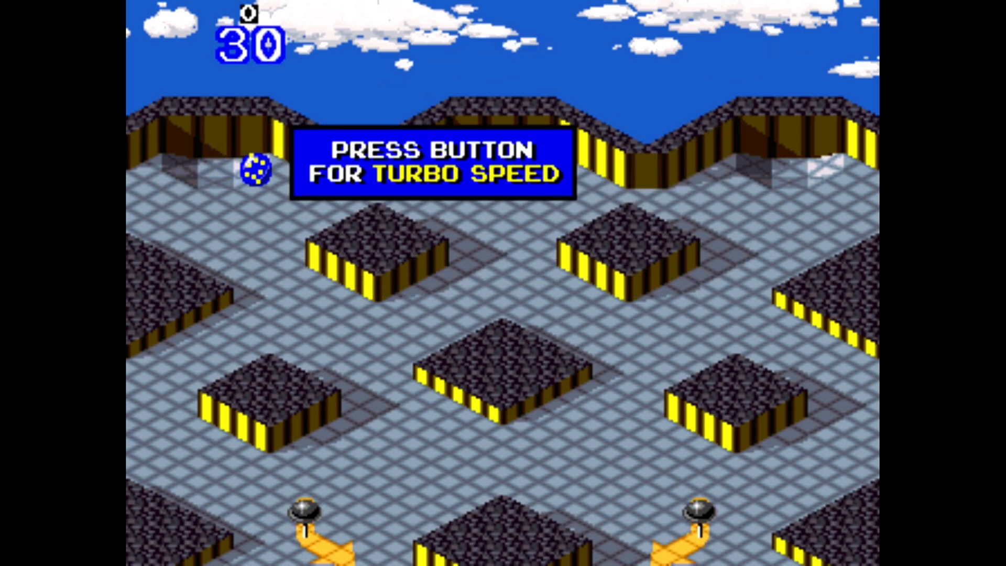
# Play Marble Madness II in MAME, then exit back to Steam's game page.
pyautogui.press('space')
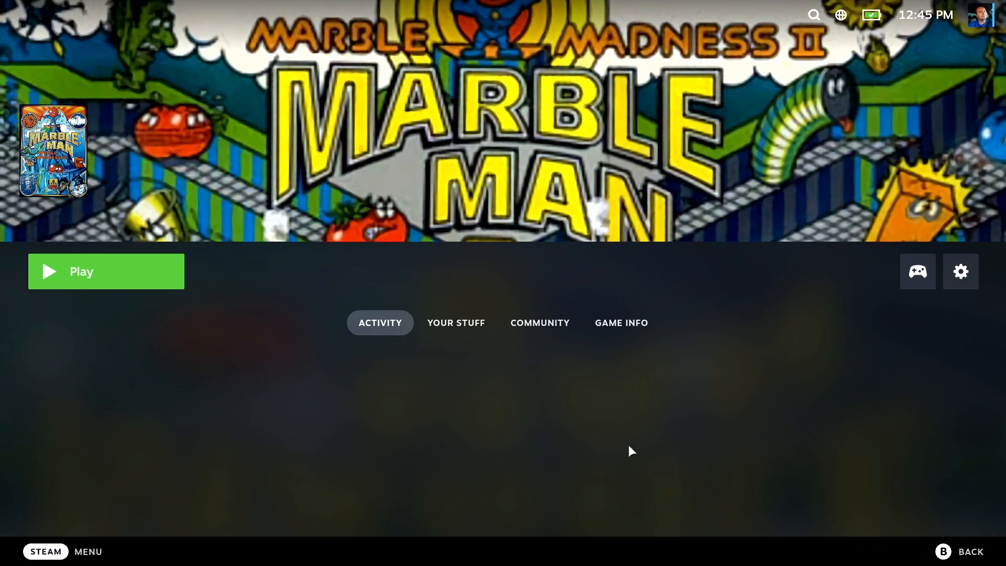
pyautogui.moveTo(777, 563)
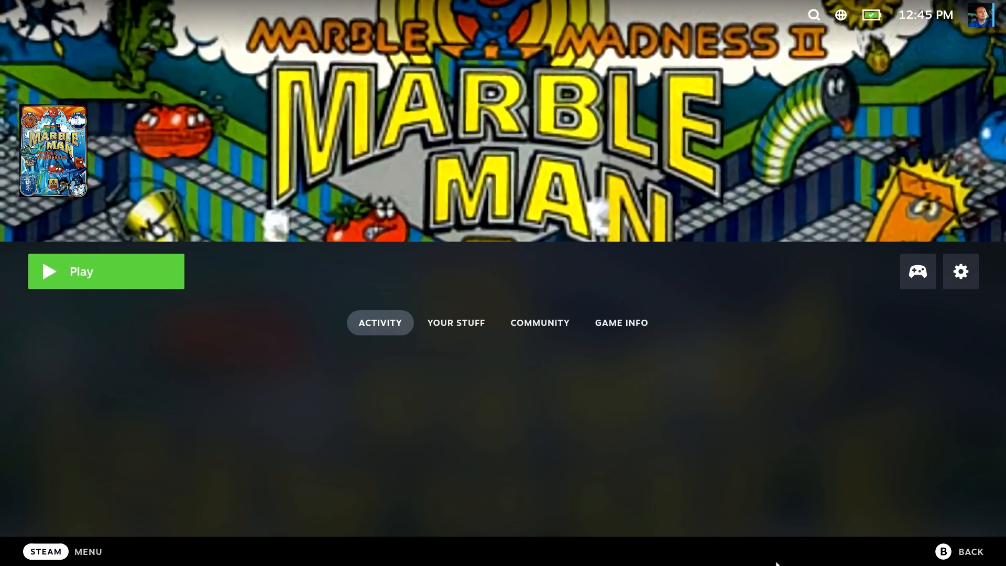
pyautogui.moveTo(648, 393)
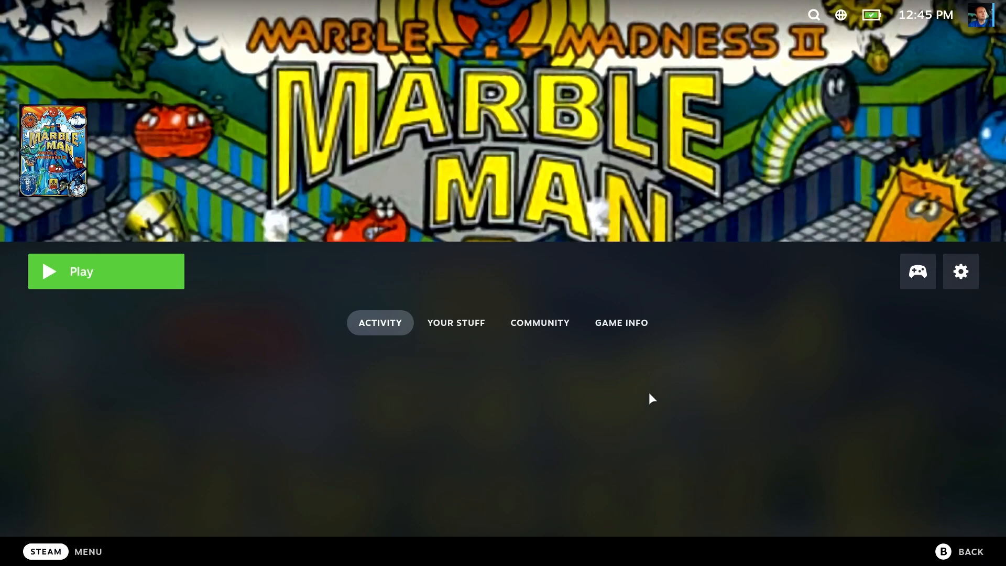